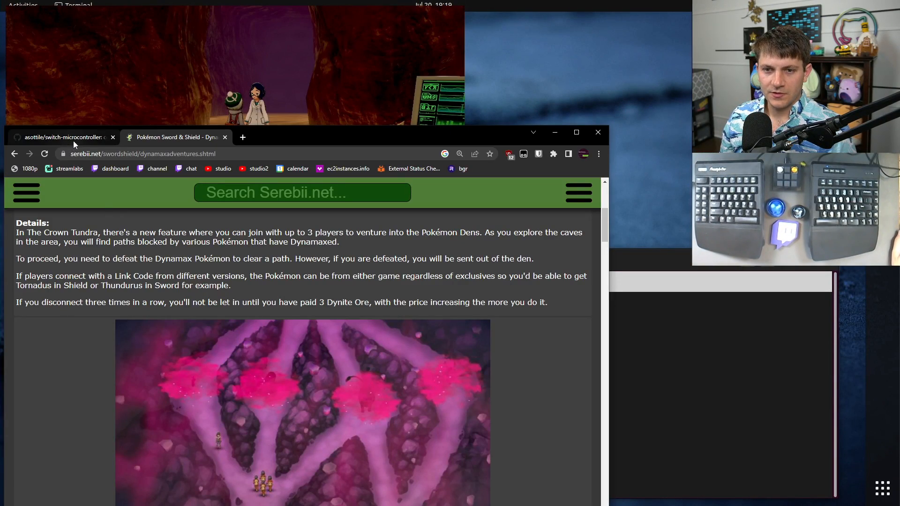
Switch to the switch-microcontroller README and scroll to its assembly wiring diagram and breadboard photo
{"action": "left_click", "coordinate": [63, 137]}
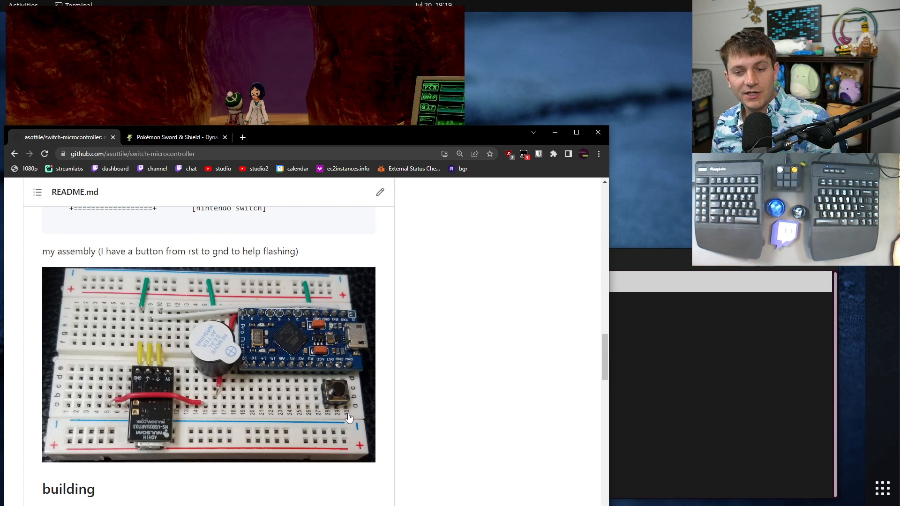
{"action": "mouse_move", "coordinate": [300, 311]}
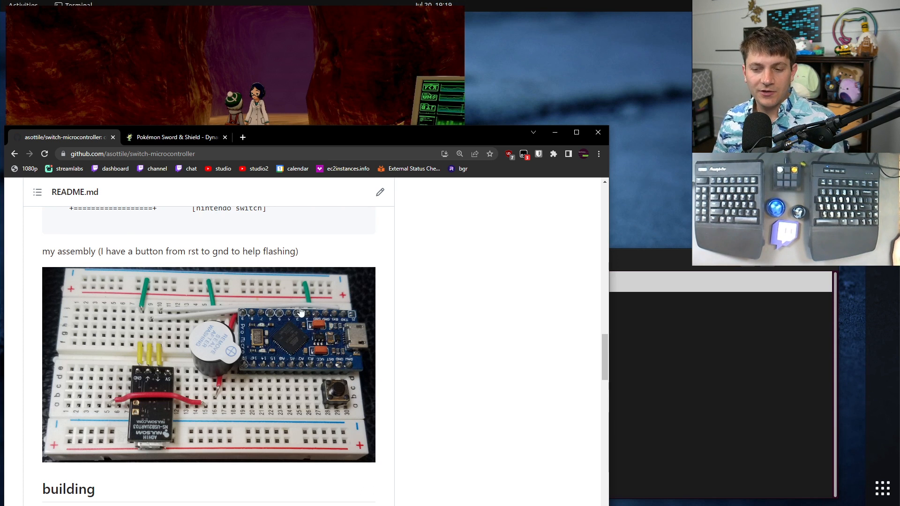
{"action": "mouse_move", "coordinate": [325, 383]}
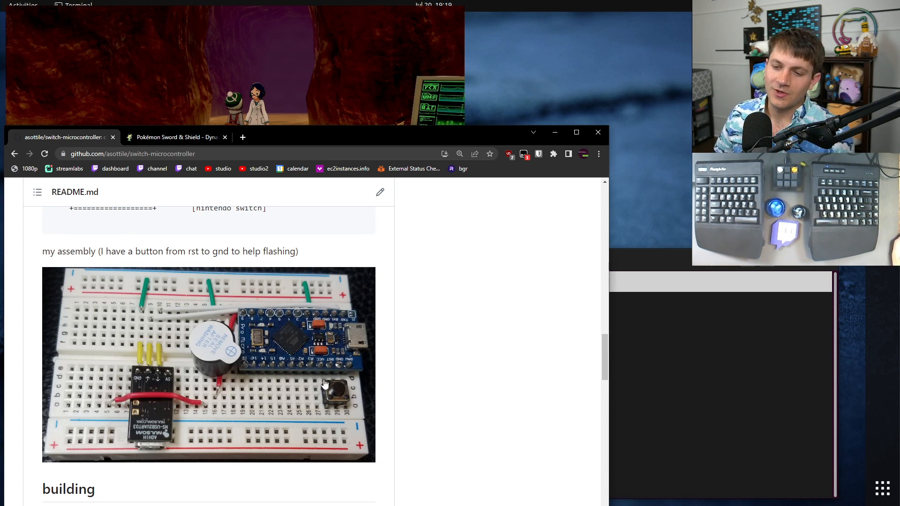
{"action": "mouse_move", "coordinate": [272, 405]}
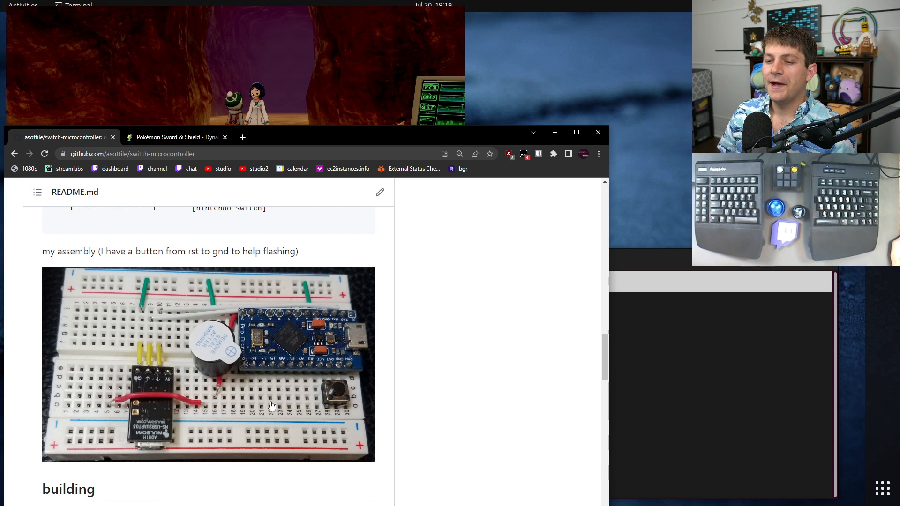
{"action": "mouse_move", "coordinate": [367, 339]}
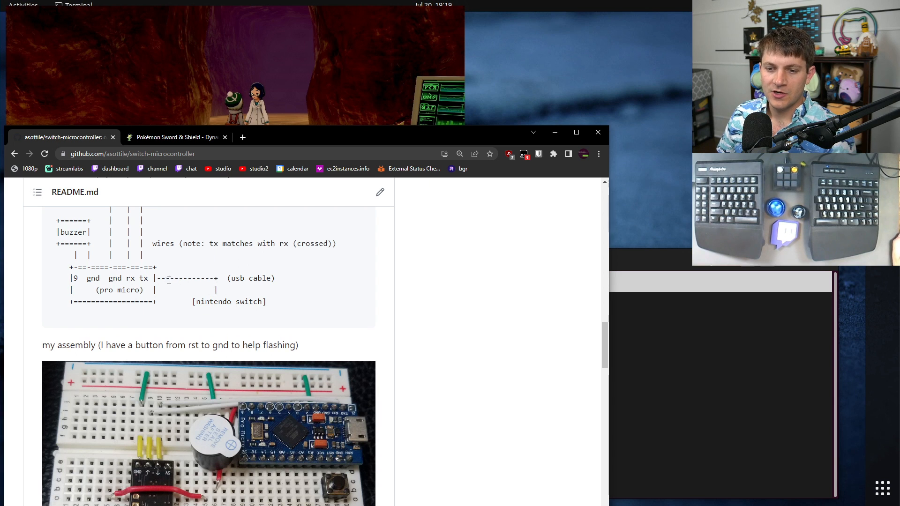
{"action": "scroll", "scroll_direction": "down", "scroll_amount": 3}
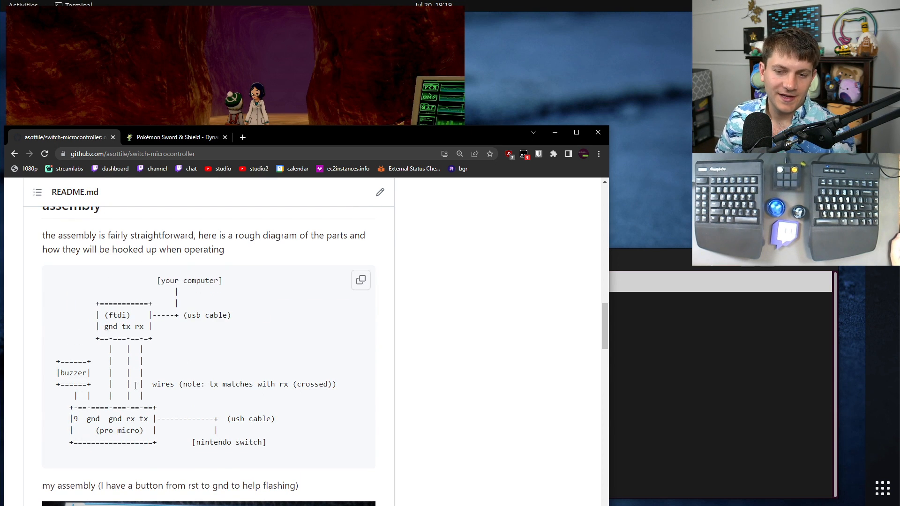
{"action": "scroll", "scroll_direction": "down", "scroll_amount": 3}
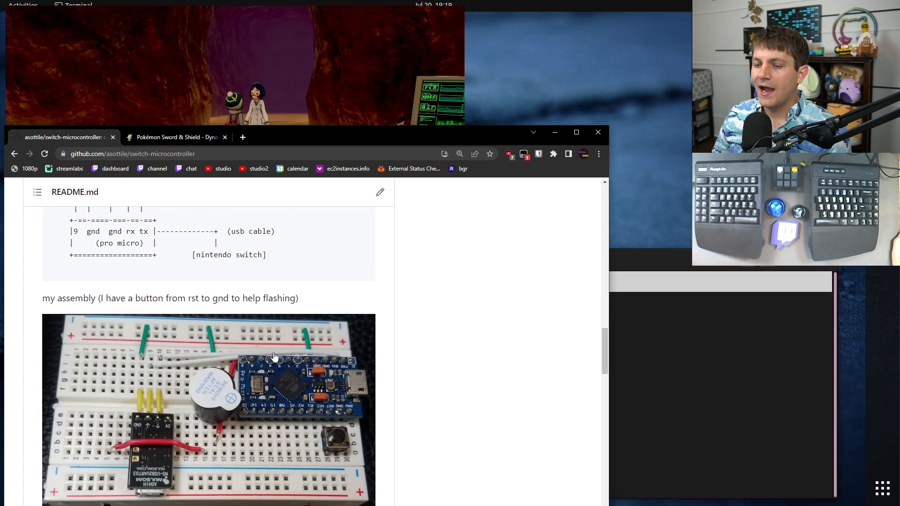
{"action": "mouse_move", "coordinate": [290, 359]}
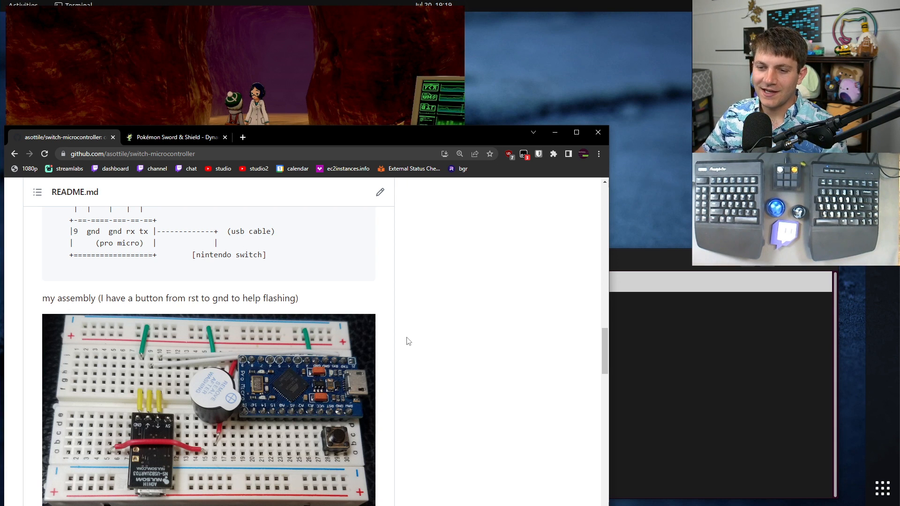
{"action": "mouse_move", "coordinate": [181, 329]}
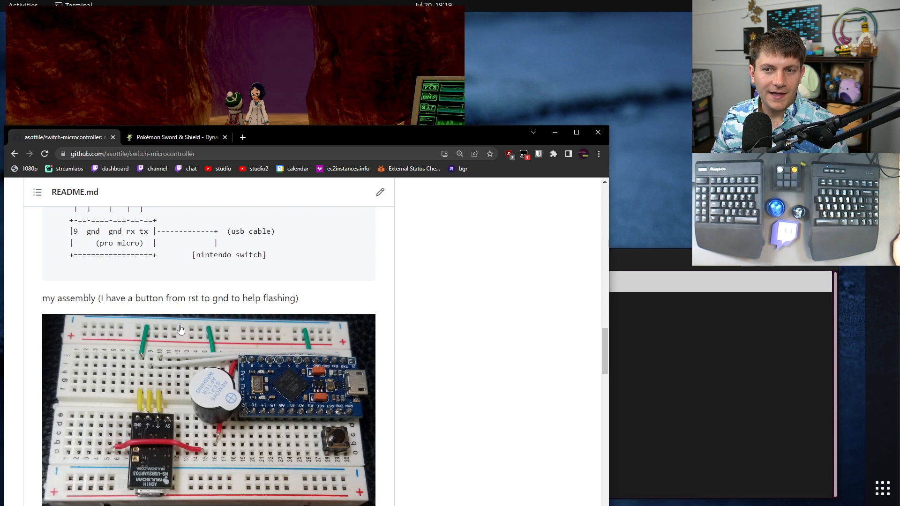
Return to the Serebii Dynamax Adventures tab and scroll past the den map toward Path of Adventure
{"action": "left_click", "coordinate": [176, 137]}
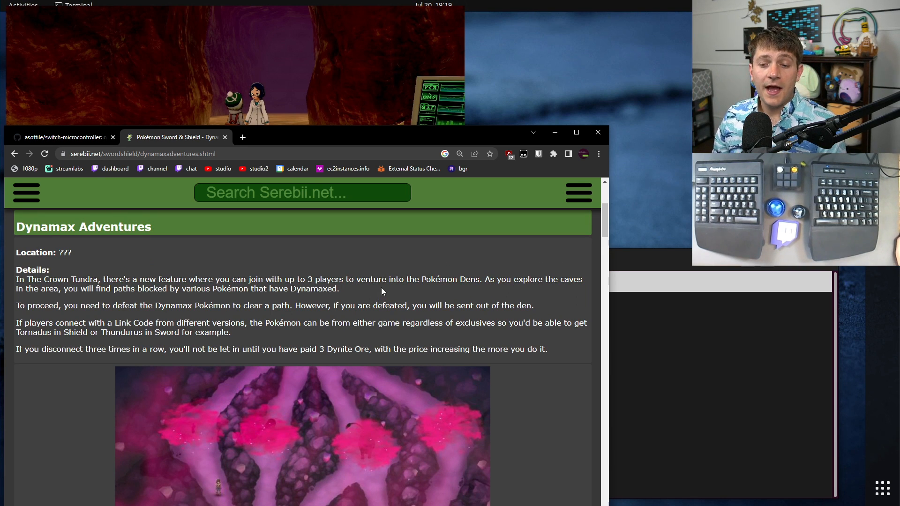
{"action": "scroll", "scroll_direction": "down", "scroll_amount": 3}
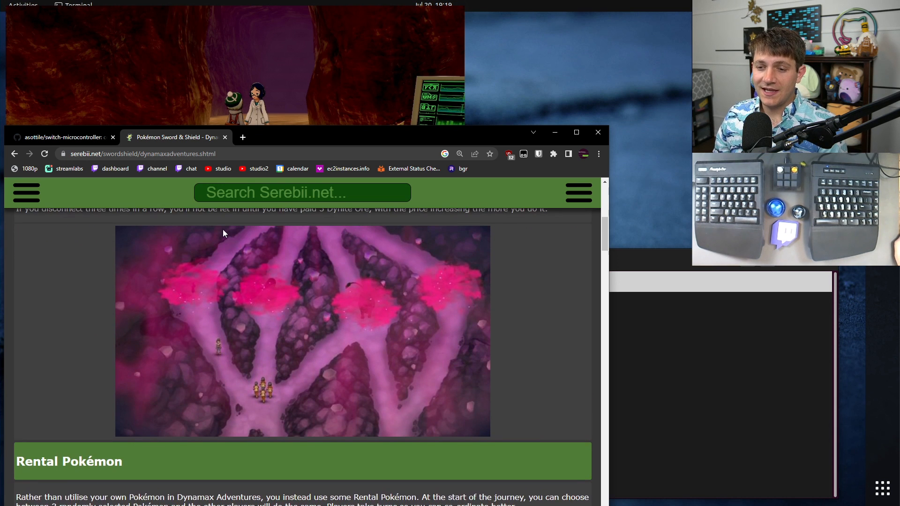
{"action": "mouse_move", "coordinate": [319, 433]}
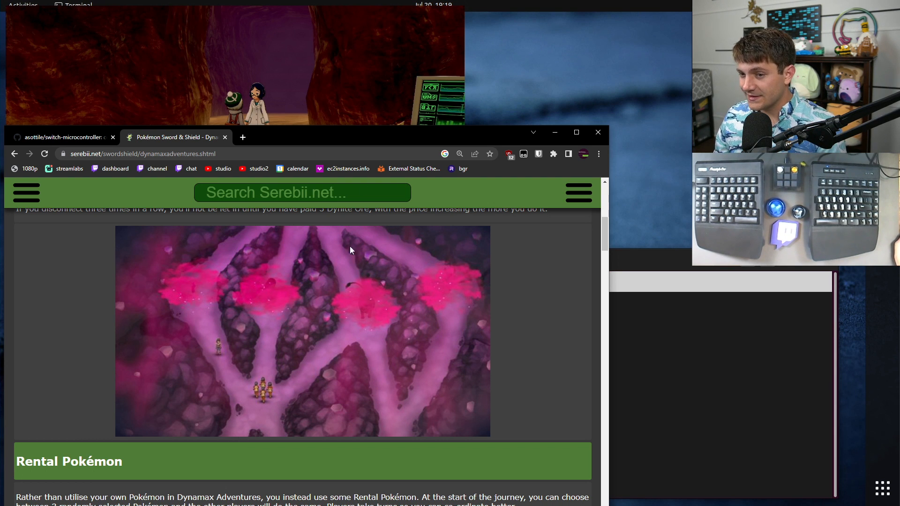
{"action": "mouse_move", "coordinate": [342, 236]}
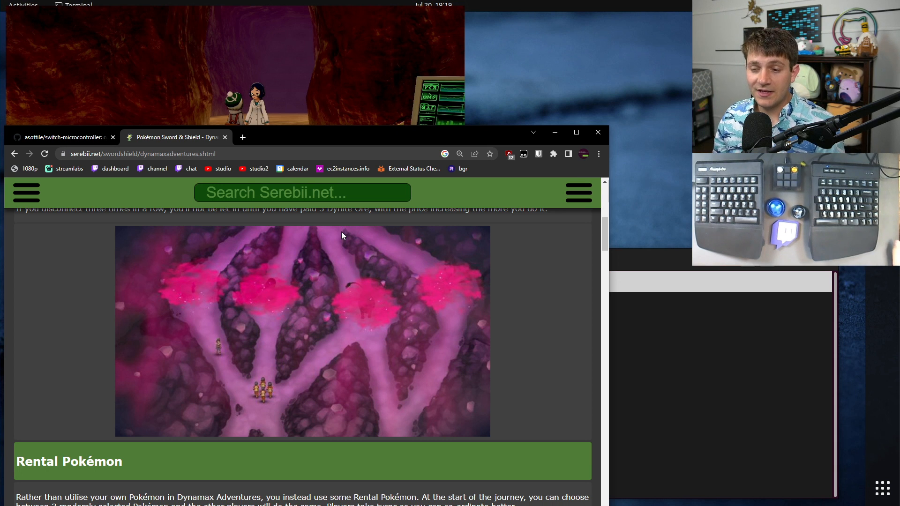
{"action": "mouse_move", "coordinate": [431, 378]}
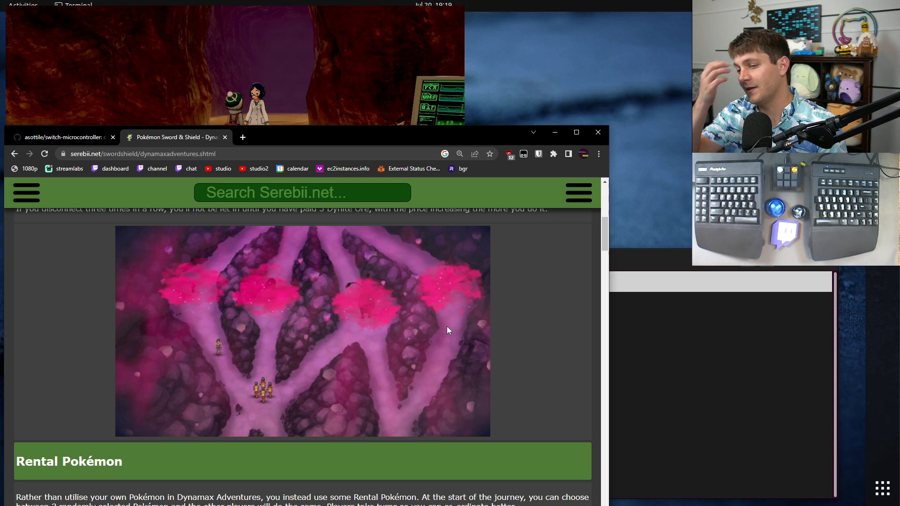
{"action": "mouse_move", "coordinate": [440, 272]}
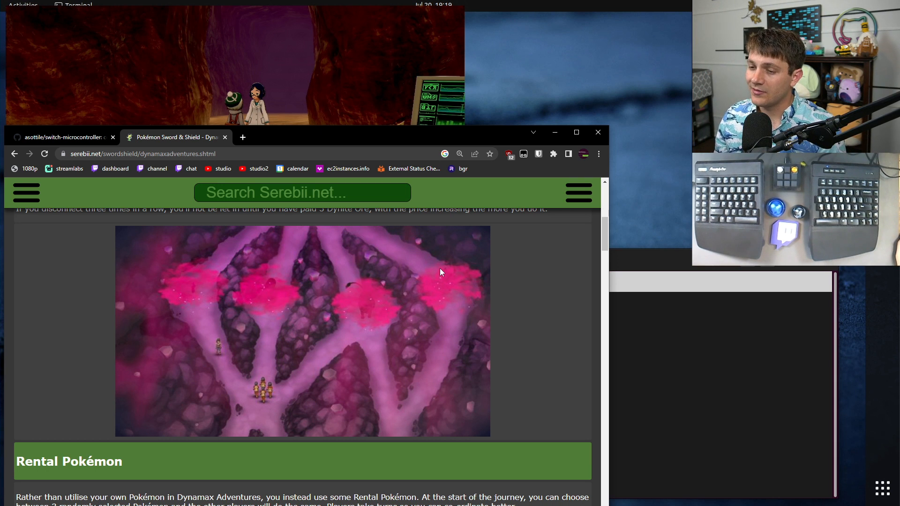
{"action": "mouse_move", "coordinate": [525, 262]}
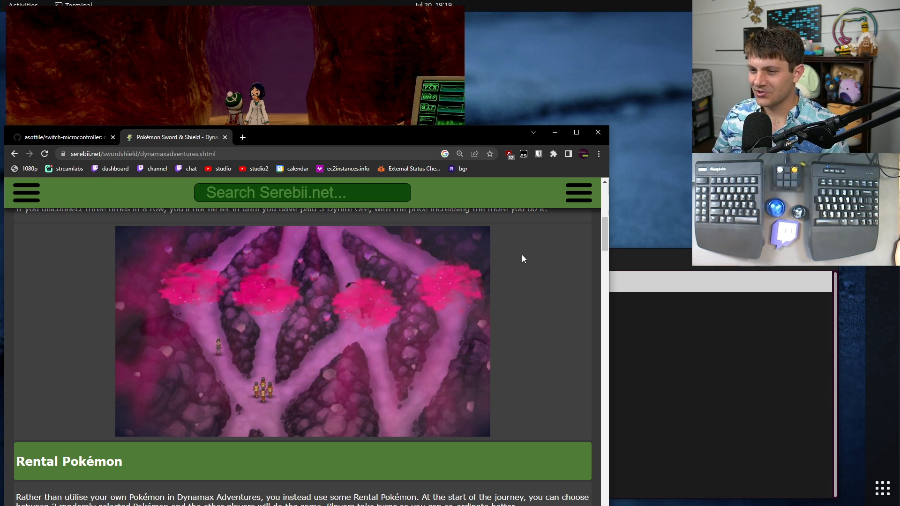
{"action": "mouse_move", "coordinate": [519, 275]}
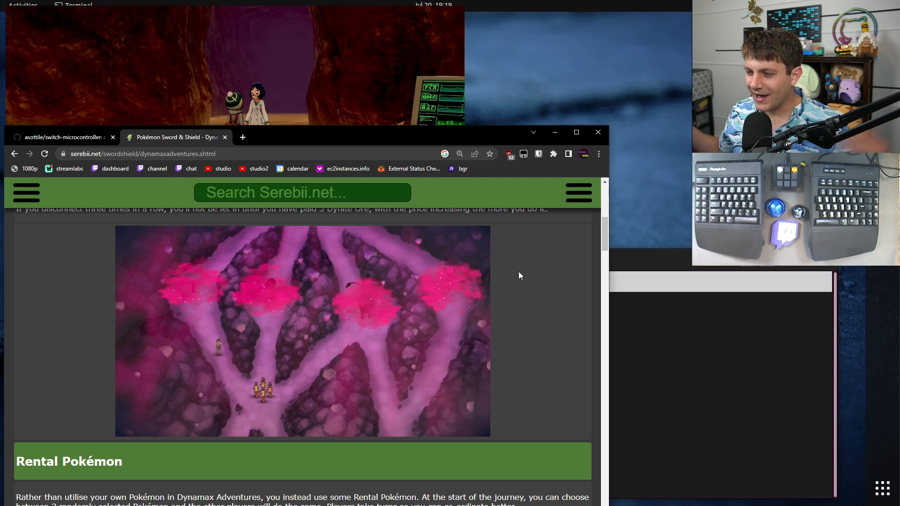
{"action": "mouse_move", "coordinate": [218, 254]}
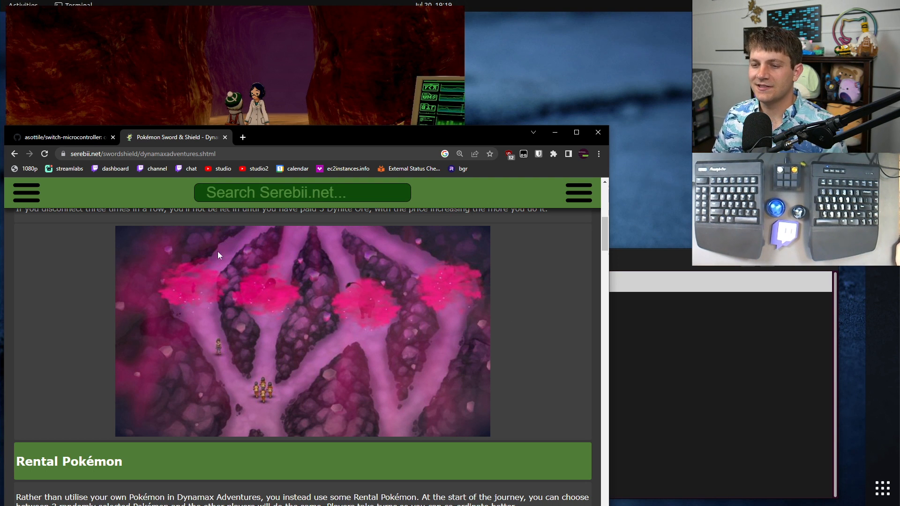
{"action": "mouse_move", "coordinate": [448, 300]}
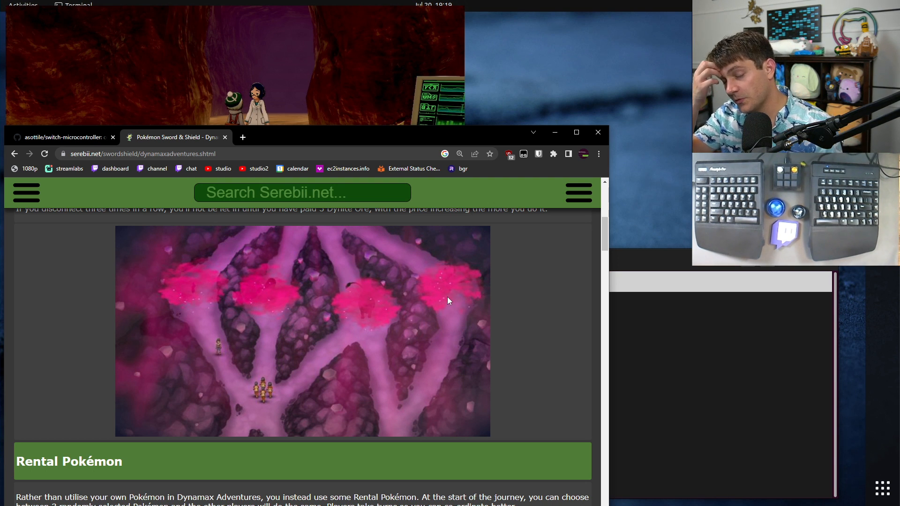
{"action": "mouse_move", "coordinate": [222, 328]}
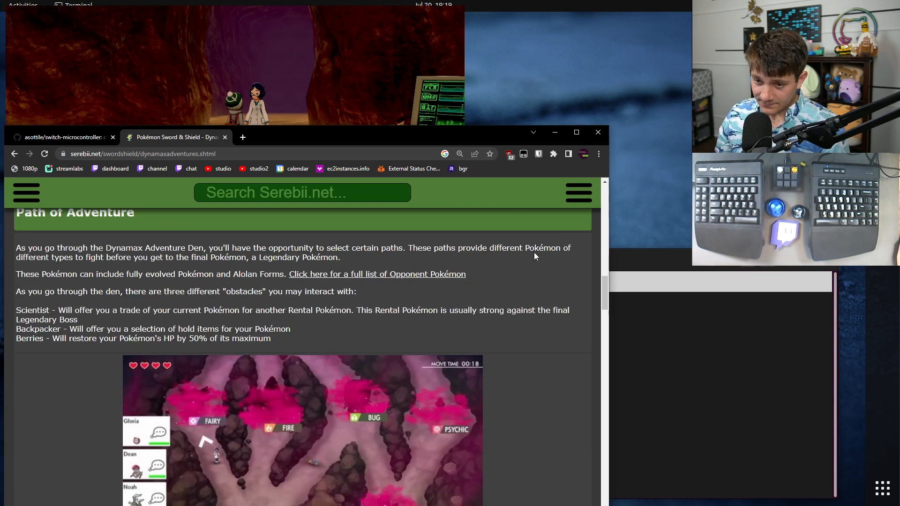
Scroll down to the 'Which path would you like to take?' screenshot and Legendary Pokémon heading
{"action": "scroll", "scroll_direction": "down", "scroll_amount": 3}
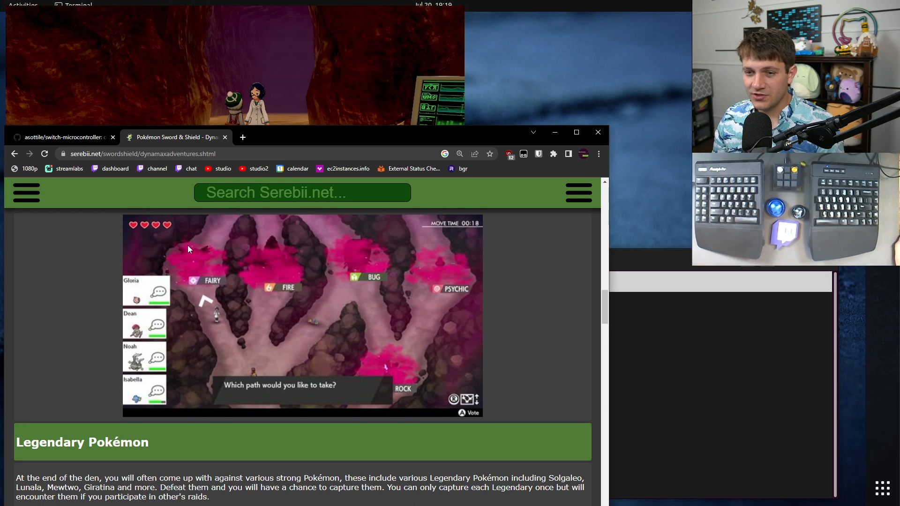
{"action": "mouse_move", "coordinate": [363, 299]}
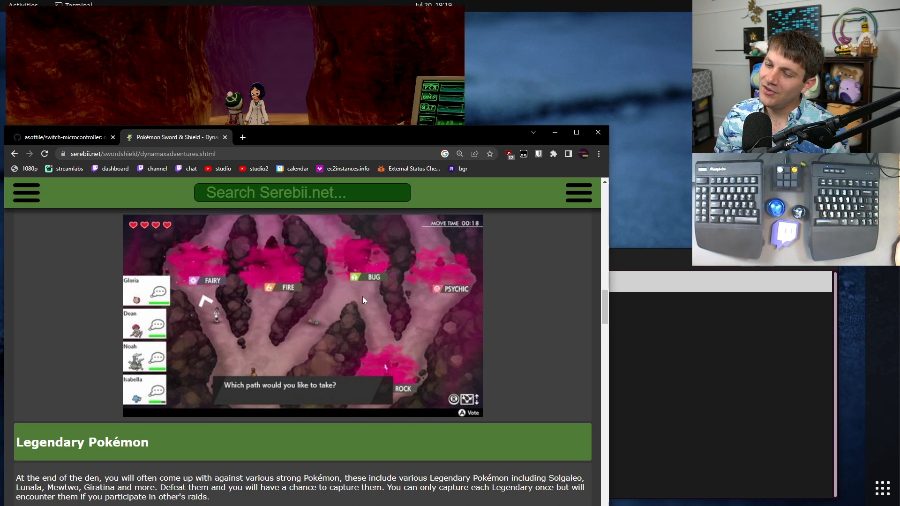
{"action": "mouse_move", "coordinate": [364, 265]}
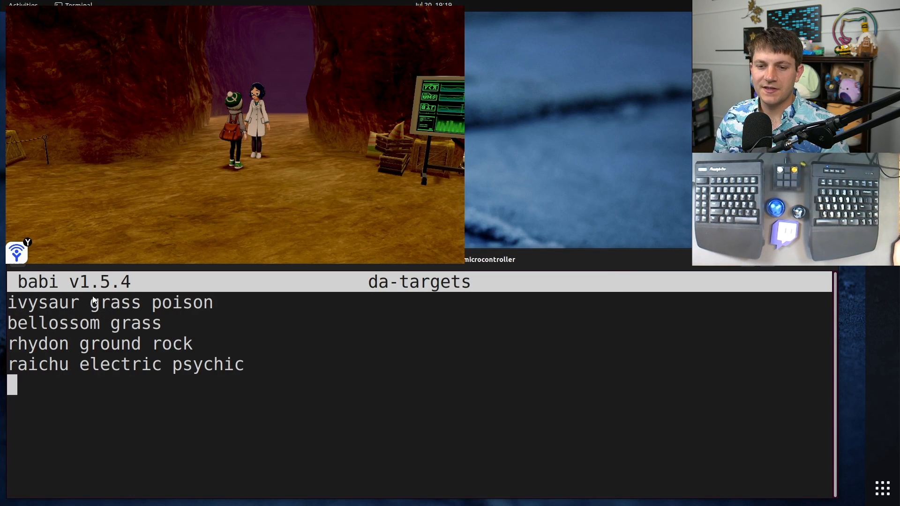
{"action": "mouse_move", "coordinate": [167, 315]}
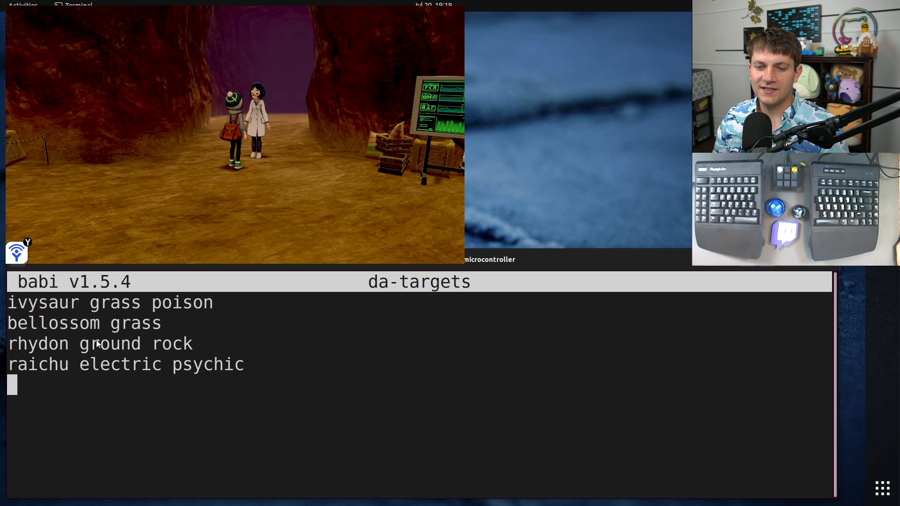
{"action": "mouse_move", "coordinate": [325, 500]}
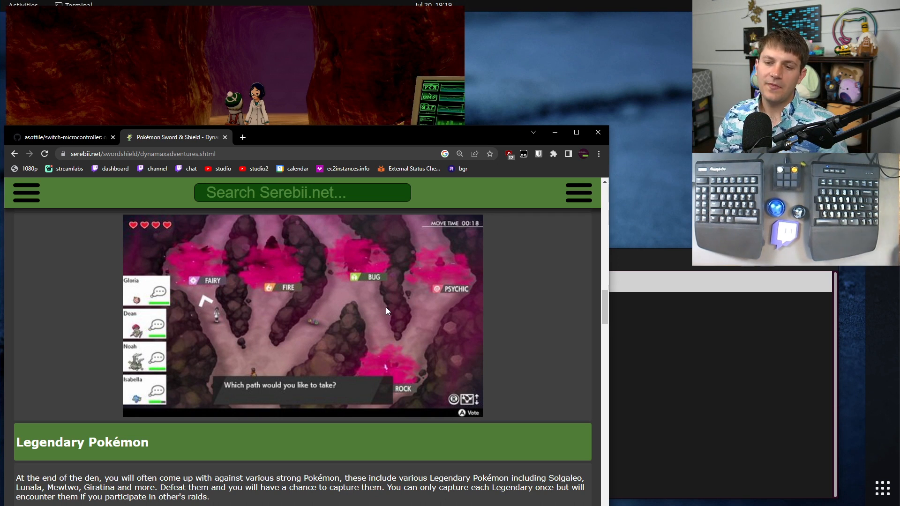
{"action": "mouse_move", "coordinate": [433, 373]}
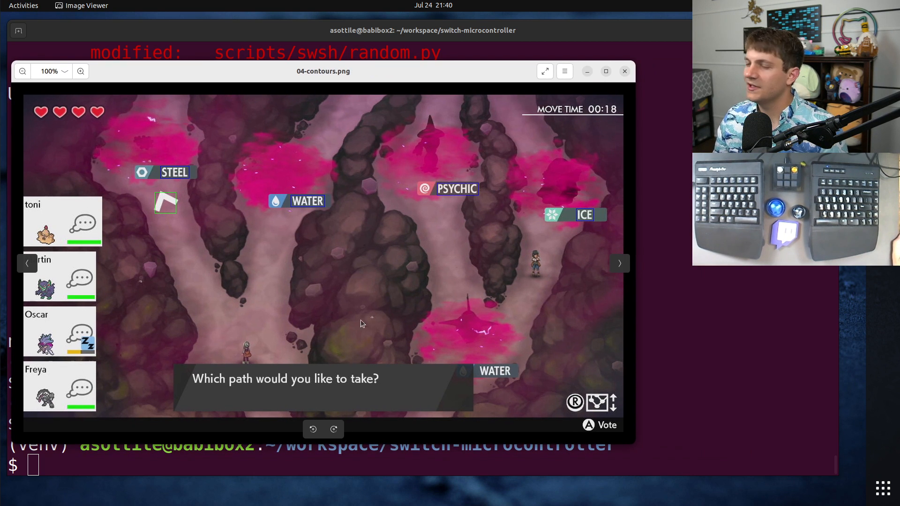
{"action": "mouse_move", "coordinate": [252, 197]}
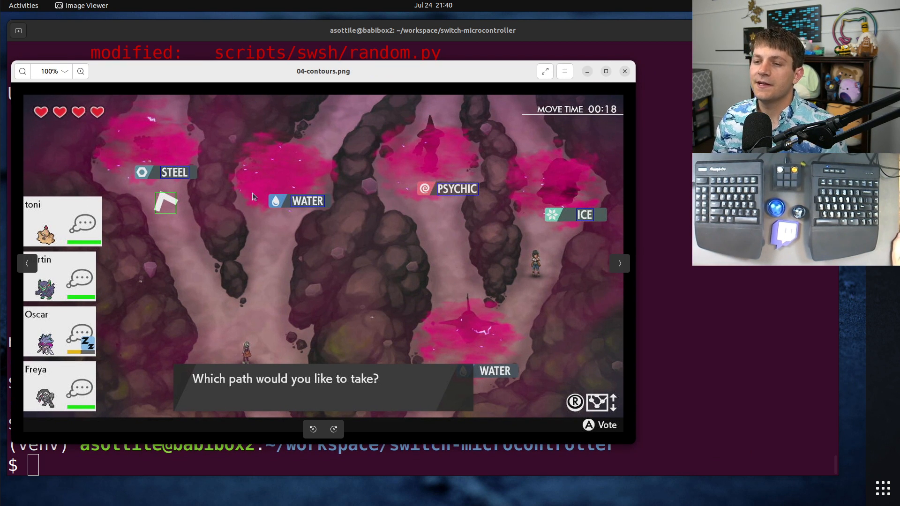
{"action": "mouse_move", "coordinate": [492, 217]}
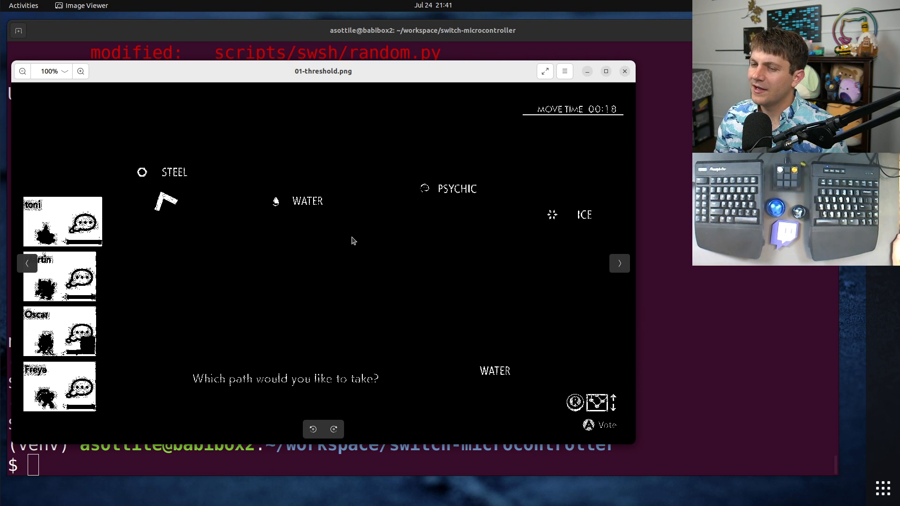
{"action": "mouse_move", "coordinate": [257, 231]}
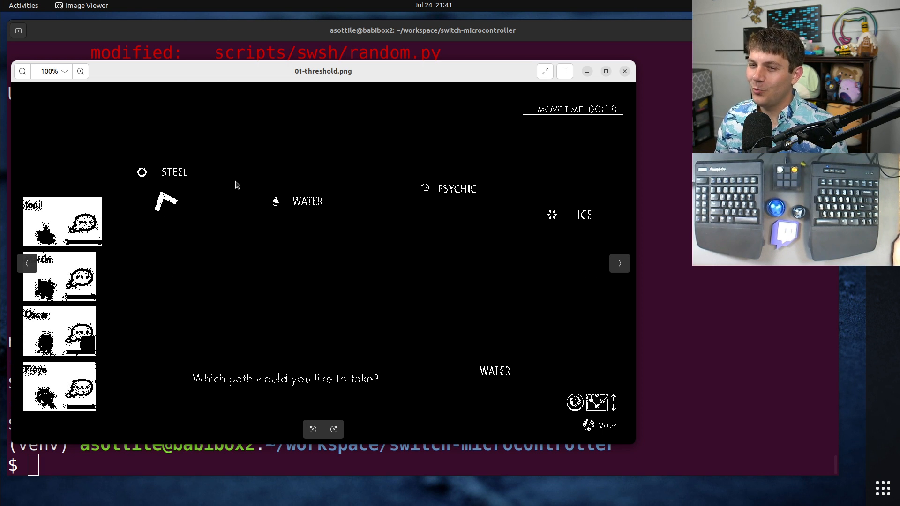
{"action": "mouse_move", "coordinate": [259, 188]}
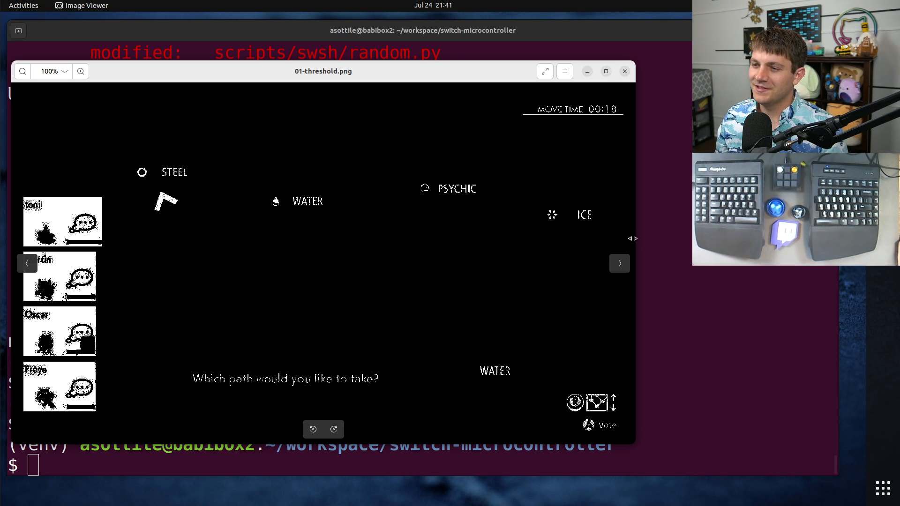
{"action": "mouse_move", "coordinate": [600, 172]}
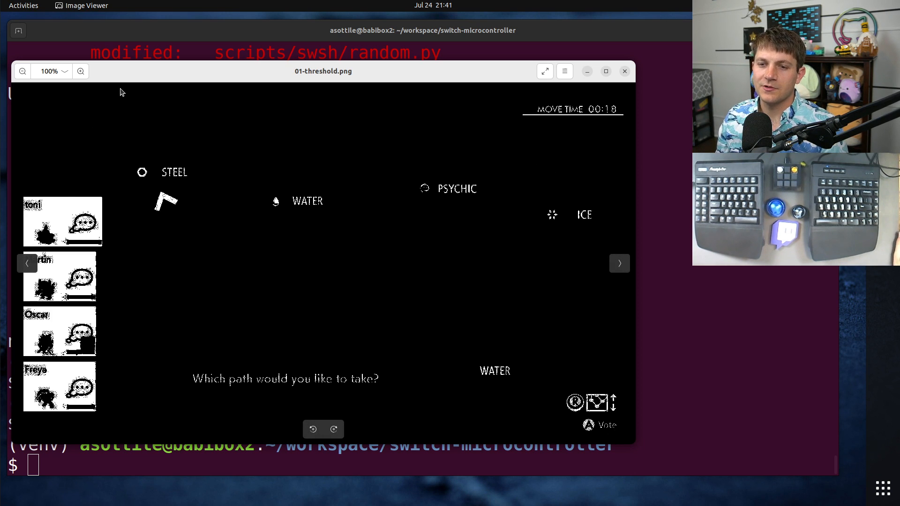
{"action": "mouse_move", "coordinate": [620, 127]}
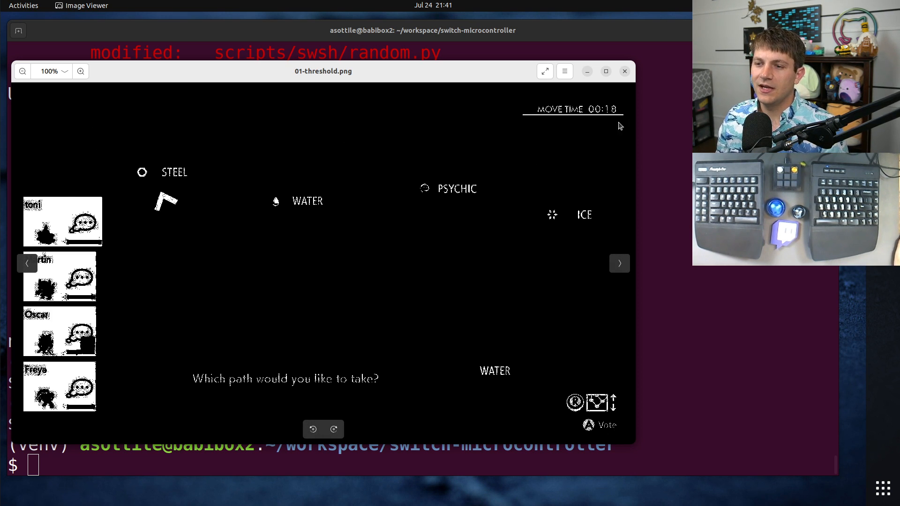
{"action": "mouse_move", "coordinate": [219, 263]}
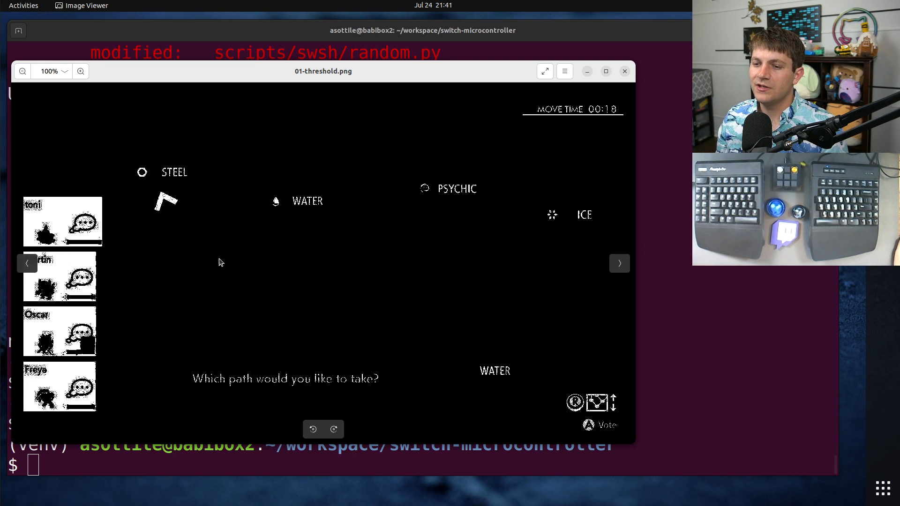
{"action": "mouse_move", "coordinate": [394, 288]}
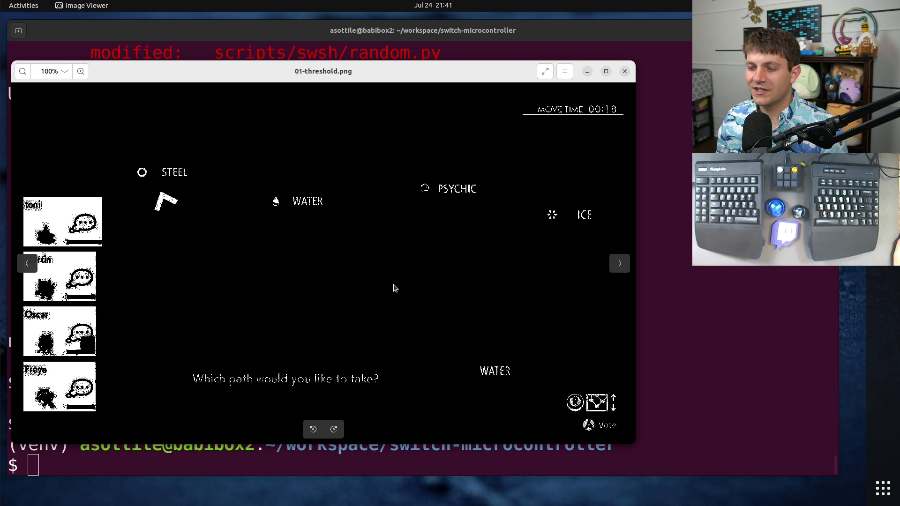
{"action": "mouse_move", "coordinate": [205, 290]}
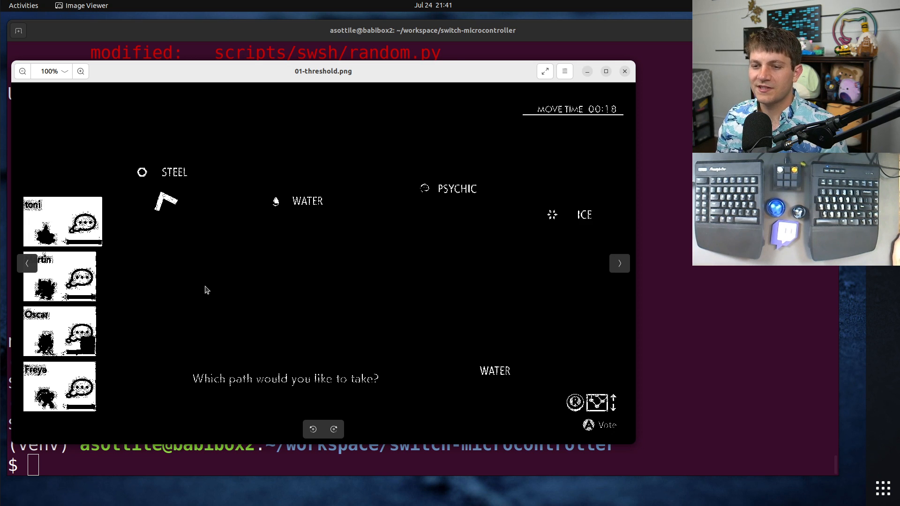
{"action": "mouse_move", "coordinate": [265, 260]}
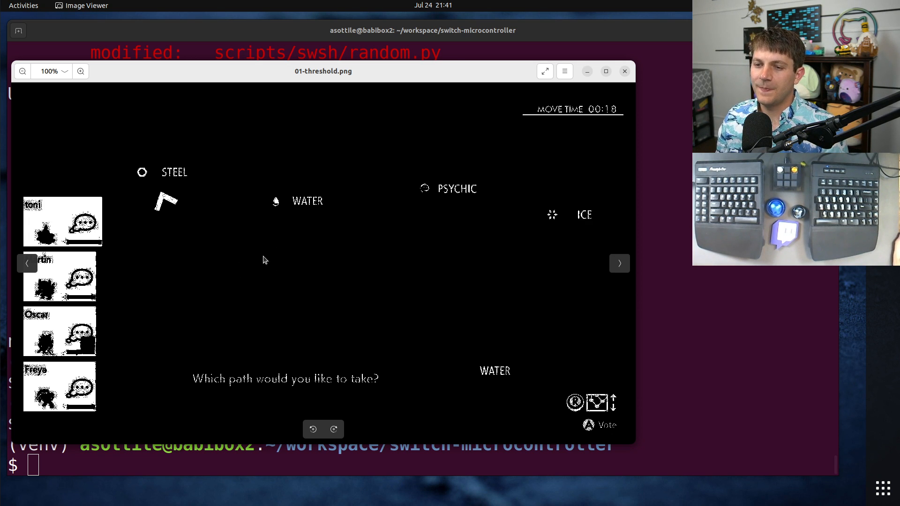
{"action": "mouse_move", "coordinate": [267, 273]}
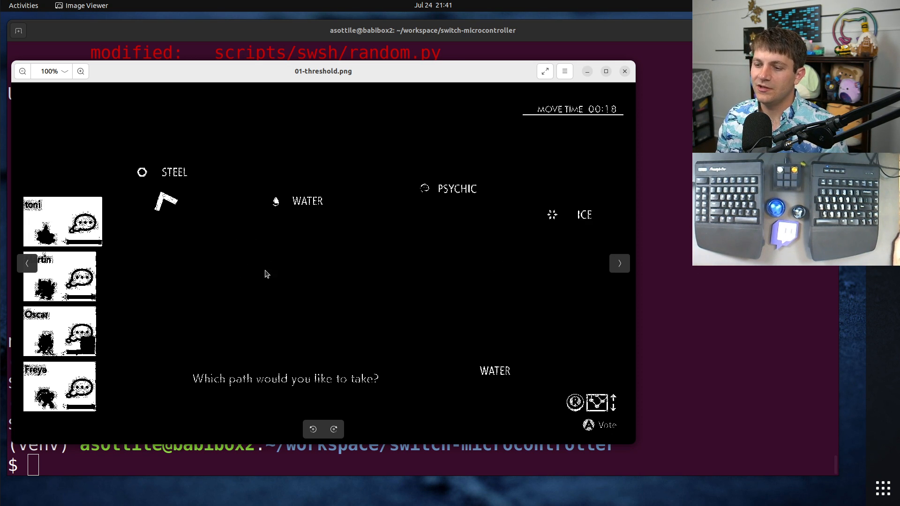
{"action": "mouse_move", "coordinate": [527, 379]}
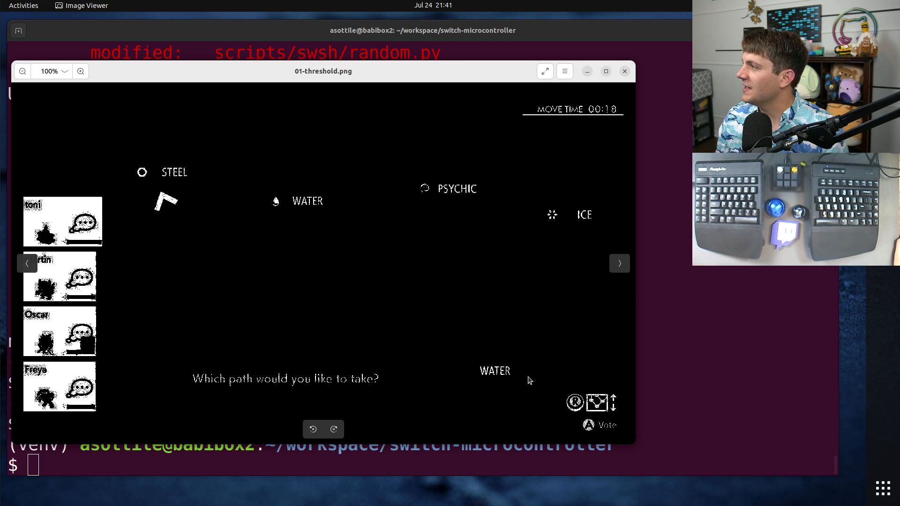
{"action": "mouse_move", "coordinate": [470, 387]}
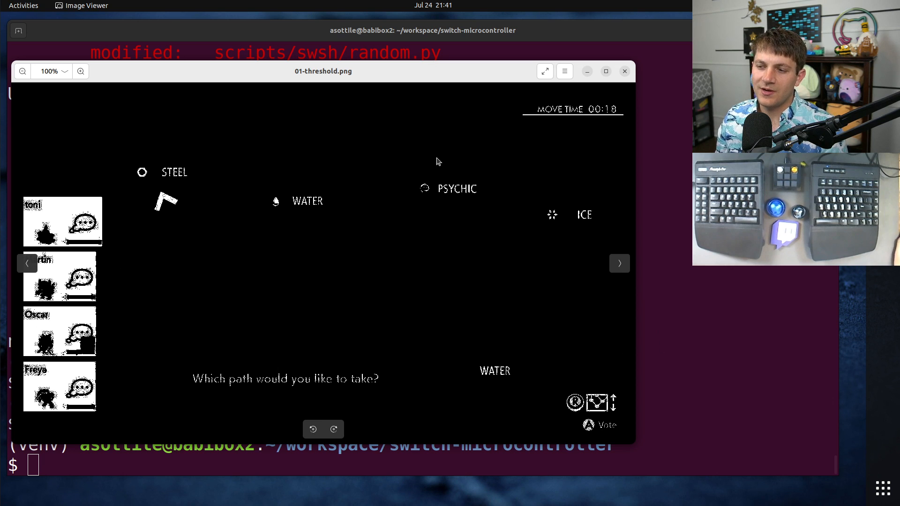
Advance to 02-crop.png, the crop keeping only the STEEL, WATER, PSYCHIC and ICE labels
{"action": "left_click", "coordinate": [620, 263]}
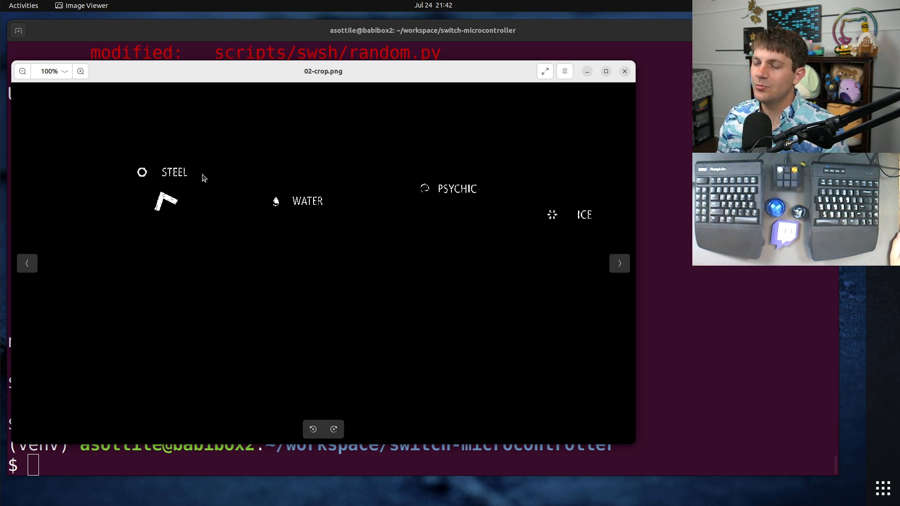
Advance to 03-dilate-and-erode.png where each type label becomes a solid white blob
{"action": "left_click", "coordinate": [618, 262]}
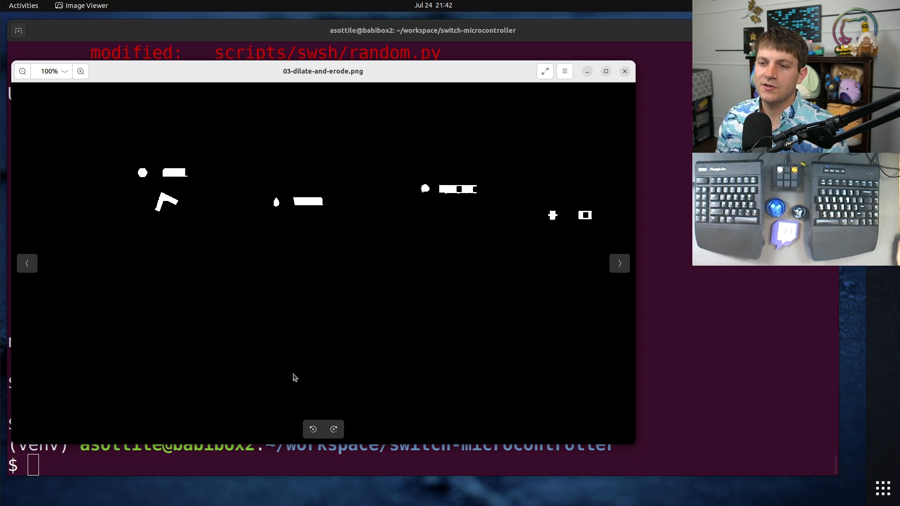
{"action": "left_click", "coordinate": [26, 263]}
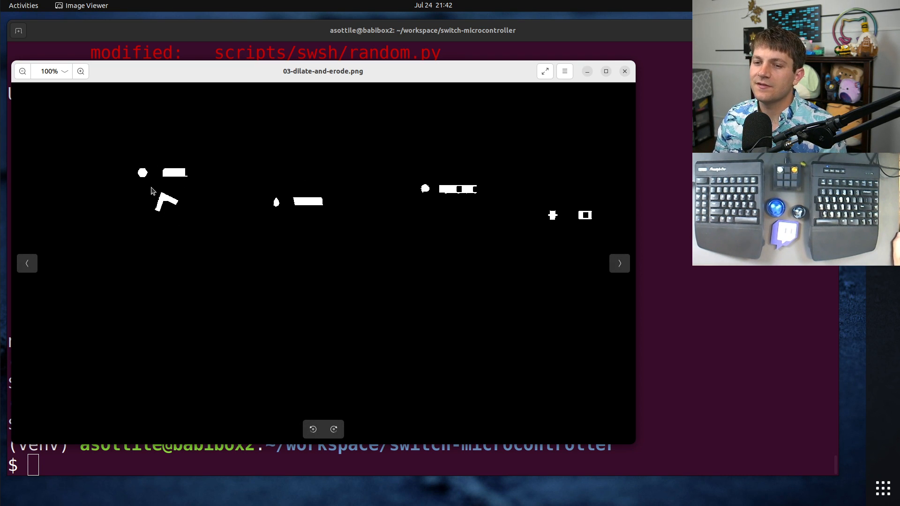
{"action": "mouse_move", "coordinate": [188, 337]}
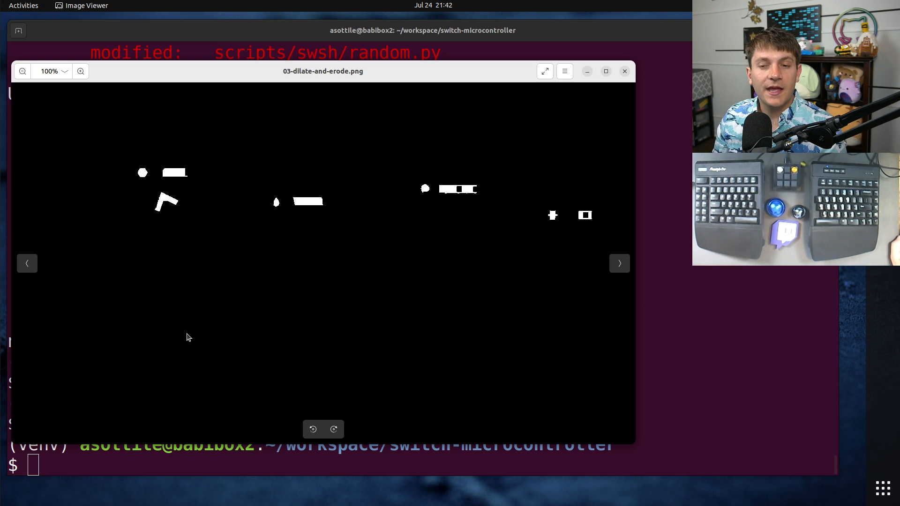
{"action": "mouse_move", "coordinate": [160, 174]}
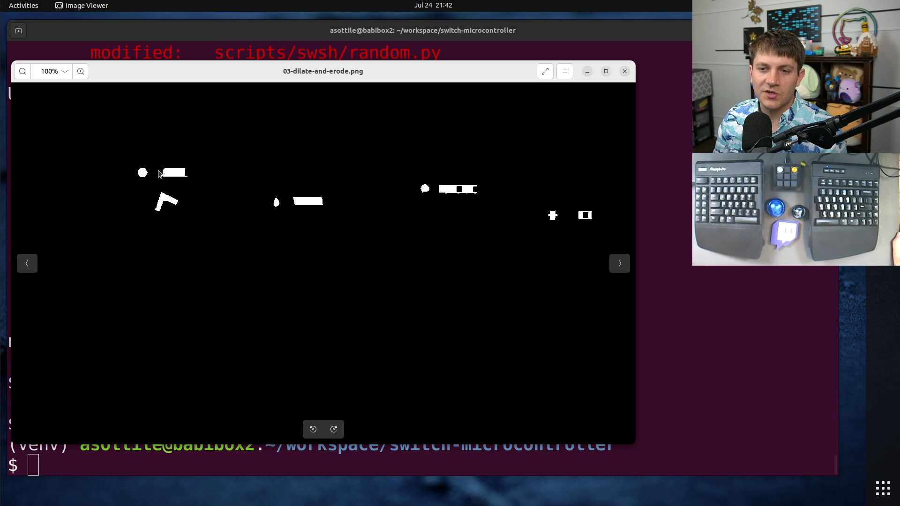
{"action": "mouse_move", "coordinate": [186, 219]}
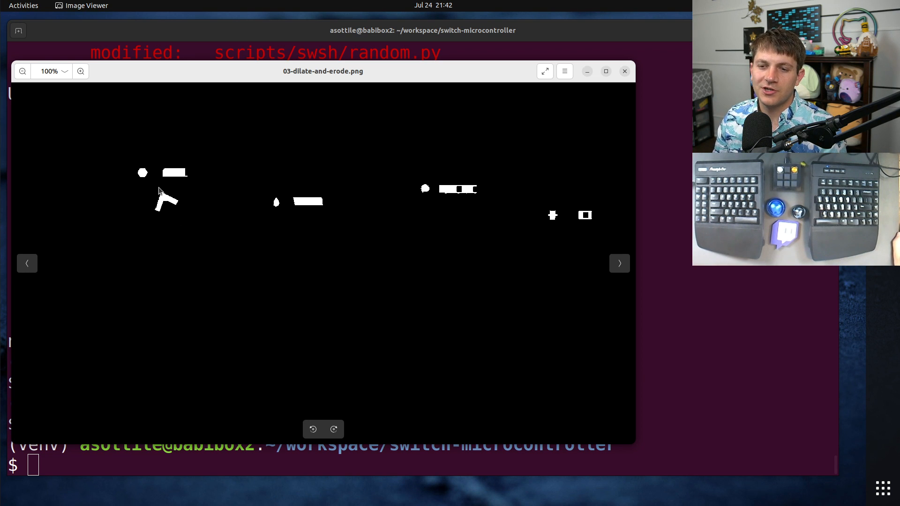
{"action": "mouse_move", "coordinate": [288, 297]}
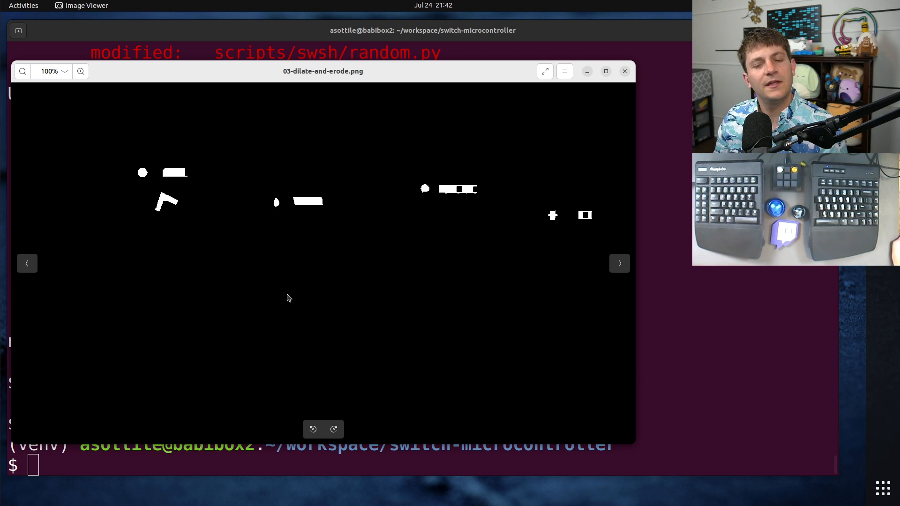
{"action": "mouse_move", "coordinate": [591, 222]}
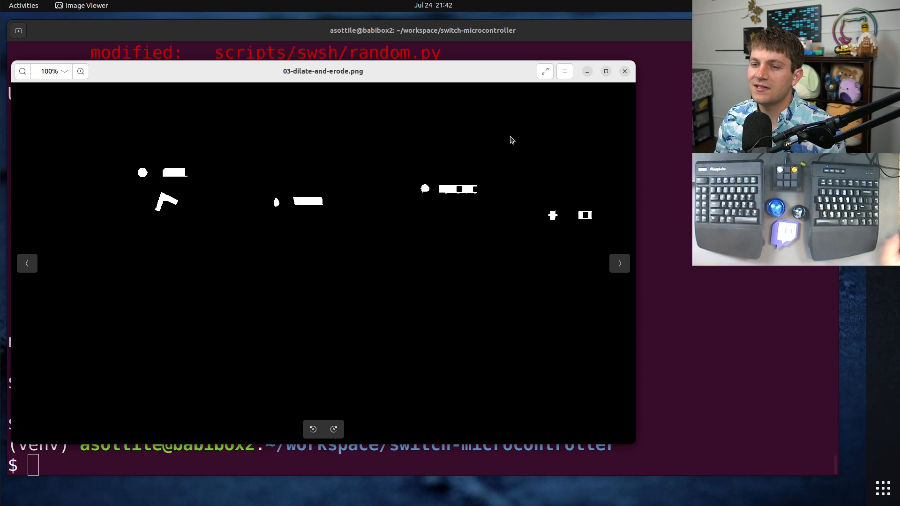
Advance to 04-contours.png with the outline drawn around the path arrow under STEEL
{"action": "left_click", "coordinate": [618, 263]}
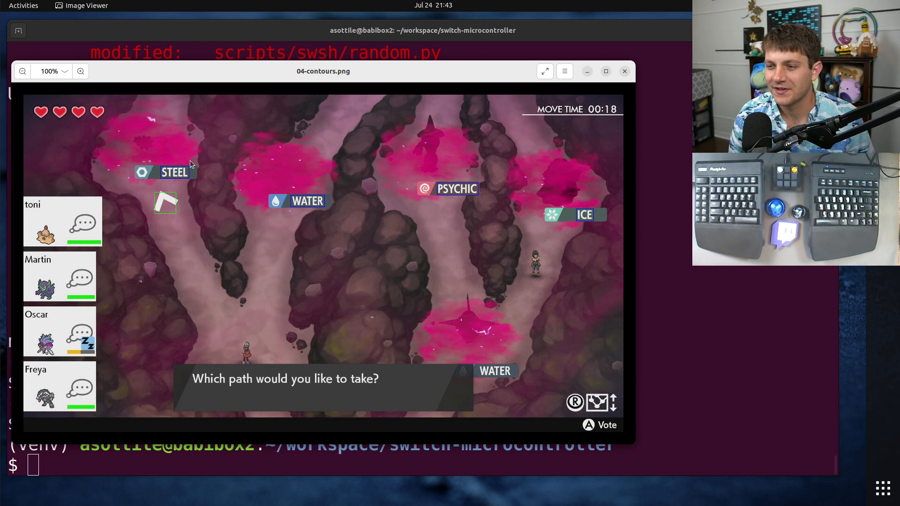
{"action": "mouse_move", "coordinate": [303, 165]}
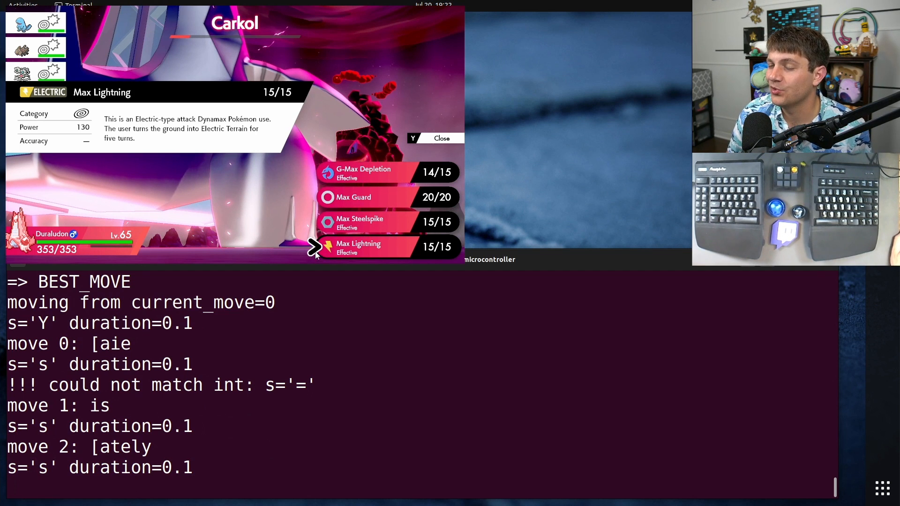
{"action": "mouse_move", "coordinate": [320, 314]}
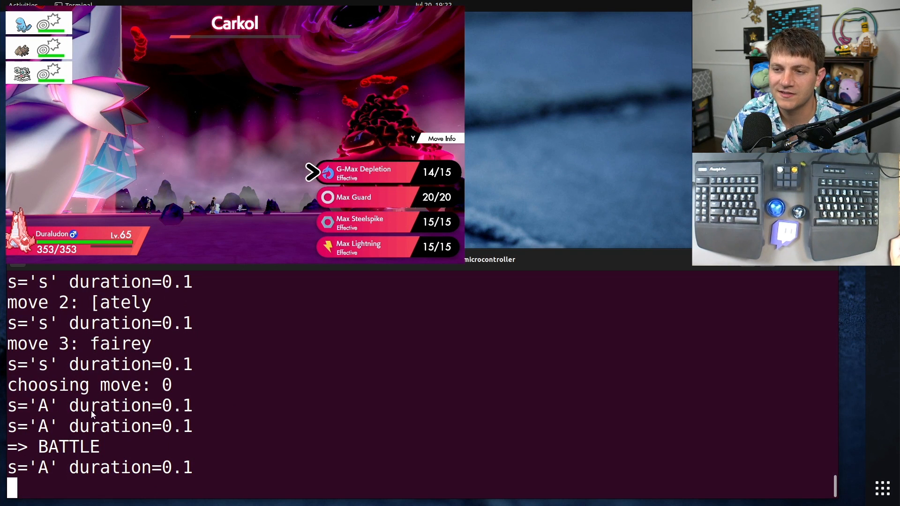
{"action": "mouse_move", "coordinate": [405, 168]}
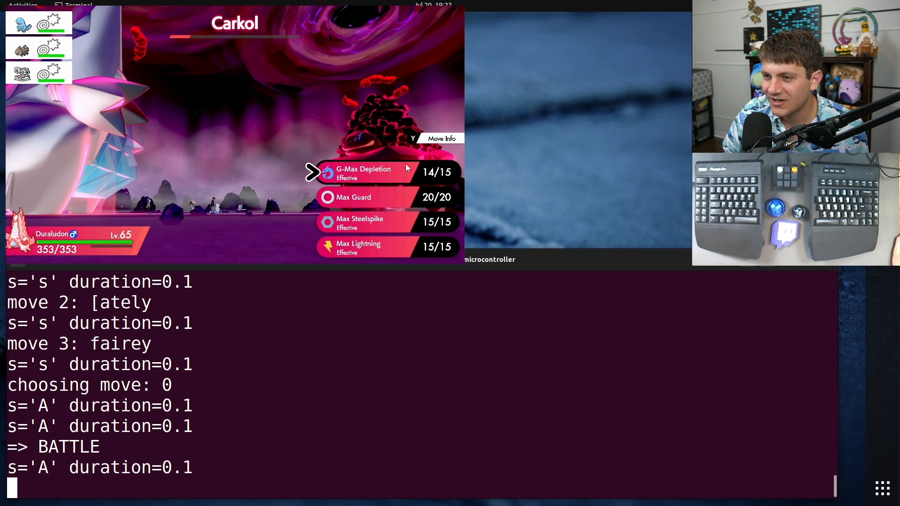
{"action": "mouse_move", "coordinate": [98, 376]}
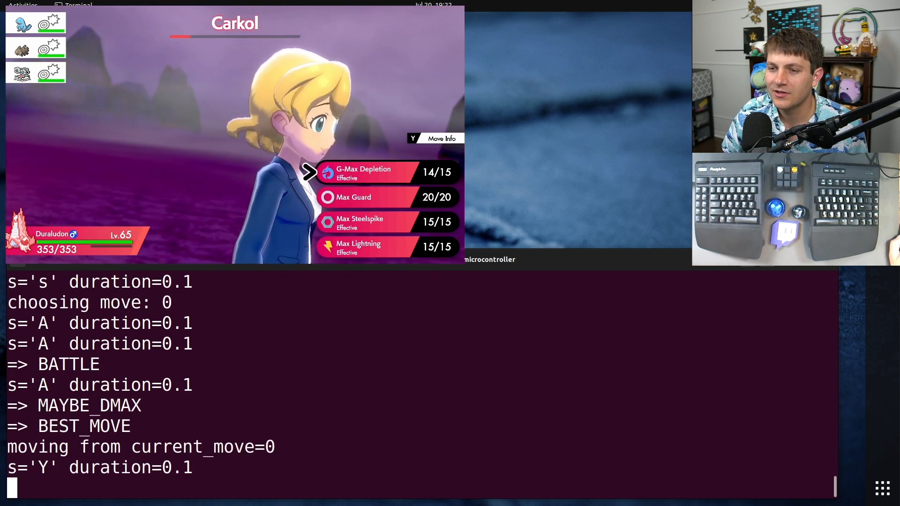
Press Y so the running da.py script opens Move Info while picking Duraludon's best Max move
{"action": "key", "text": "y"}
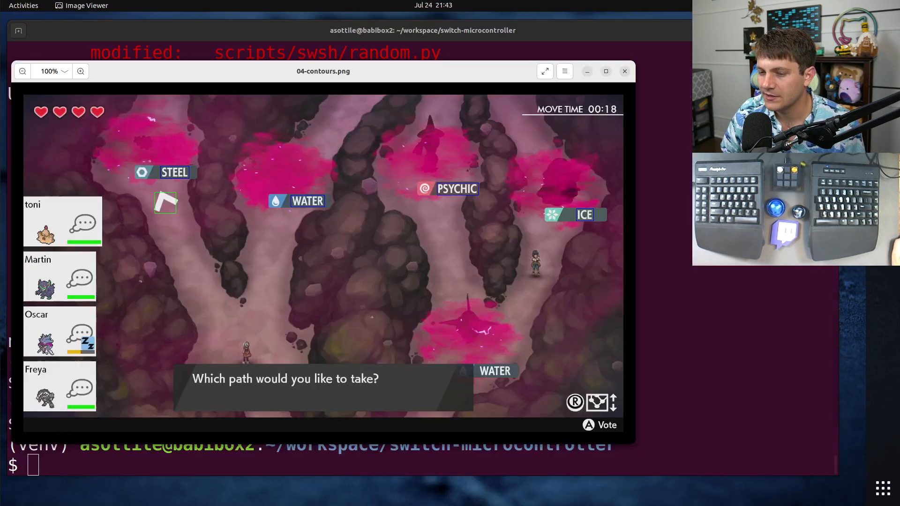
Close the contours preview and run xdg-open scripts/swsh/templates/move_arrow.png
{"action": "left_click", "coordinate": [624, 71]}
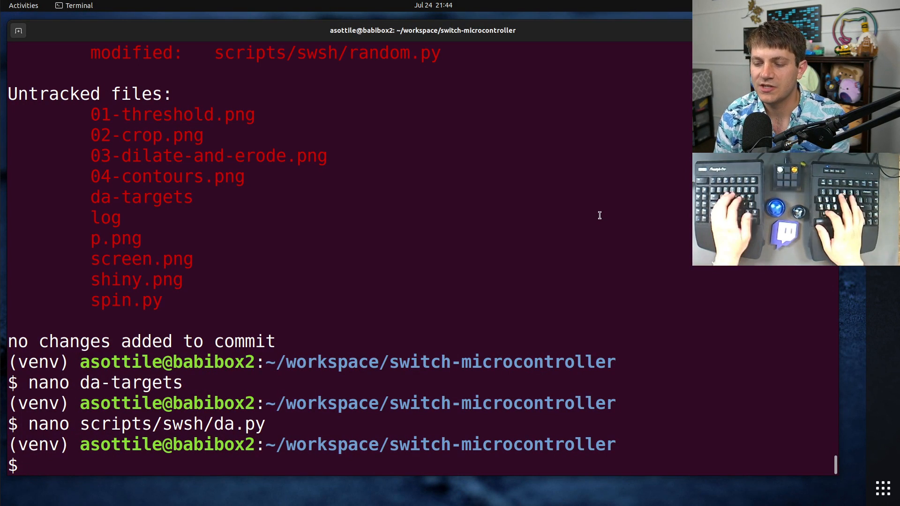
{"action": "type", "text": "xd"}
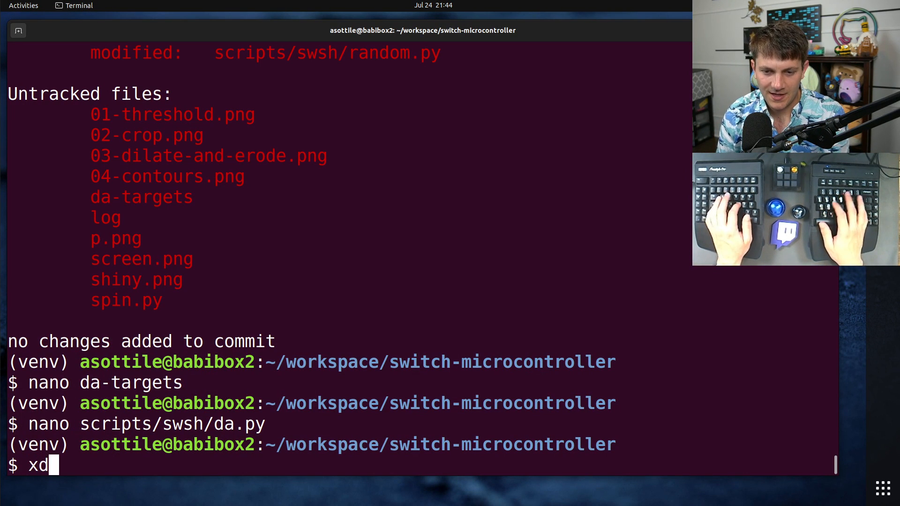
{"action": "type", "text": "g-open"}
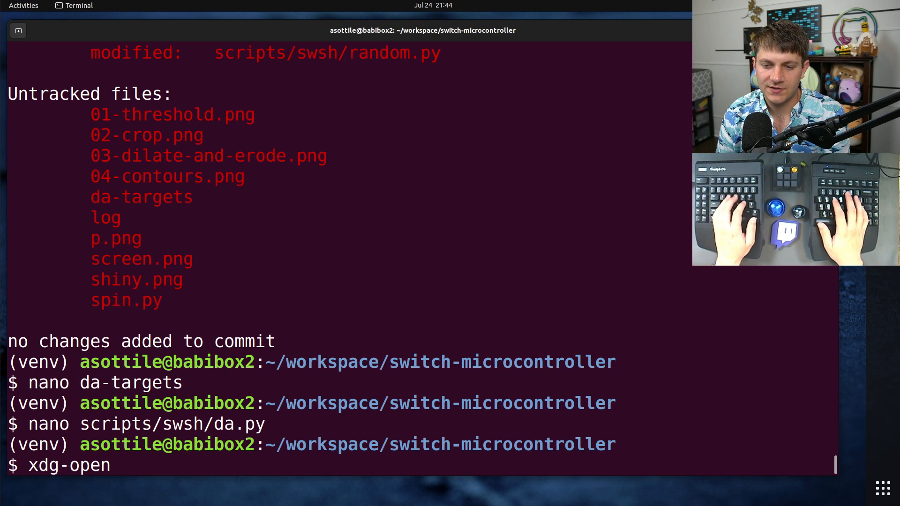
{"action": "type", "text": "scripts/swsh/"}
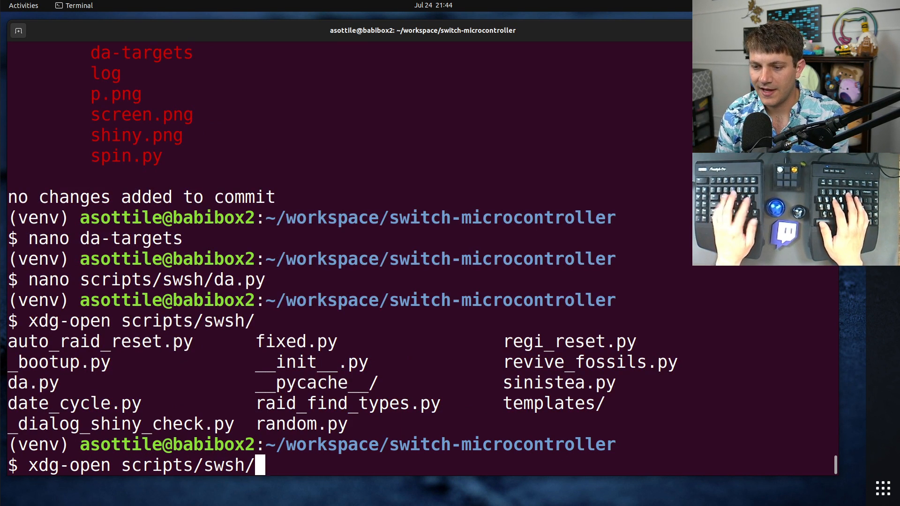
{"action": "type", "text": "templates/move_arrow.png"}
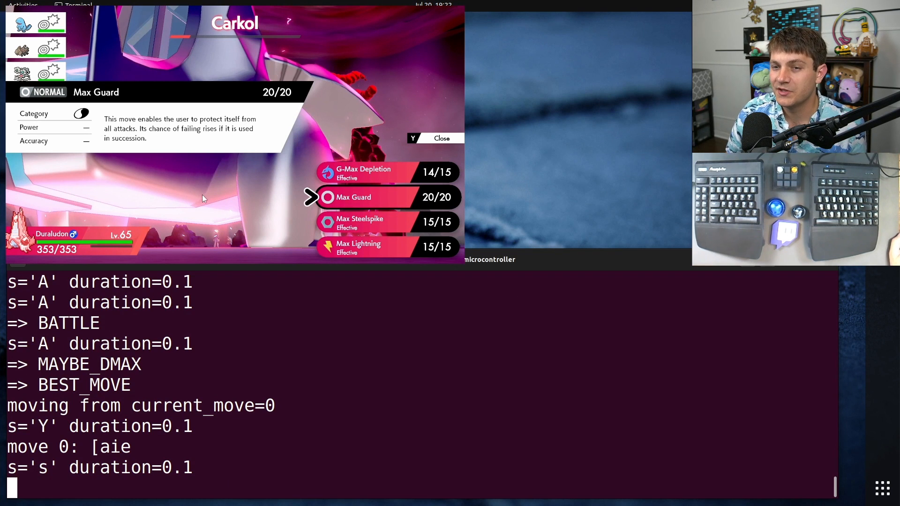
{"action": "mouse_move", "coordinate": [213, 226]}
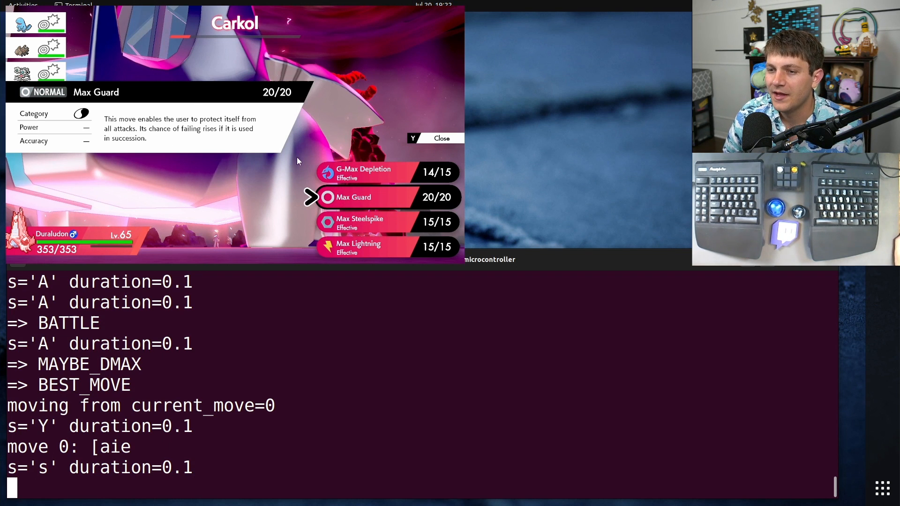
{"action": "mouse_move", "coordinate": [281, 232]}
{"action": "type", "text": "nano da-targets"}
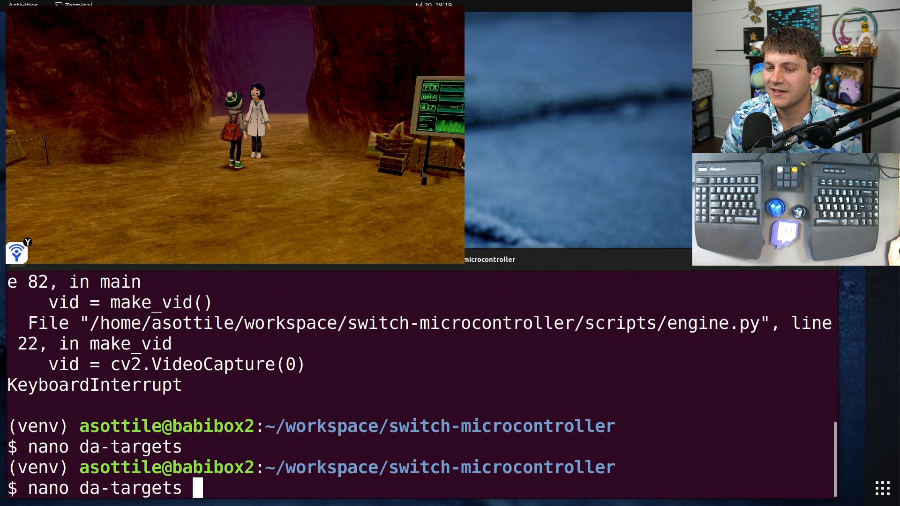
Run NOSHOW=1 python3 -um scripts.swsh.da --pokemon da-targets --quiet
{"action": "type", "text": "NOSHOW=1 python3 -um scripts.swsh.da --pokemon da-targets --quiet"}
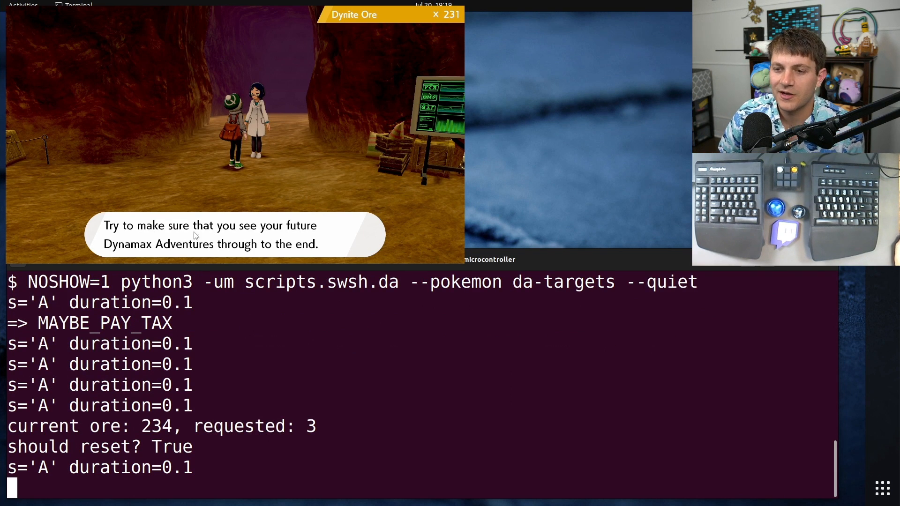
{"action": "mouse_move", "coordinate": [354, 149]}
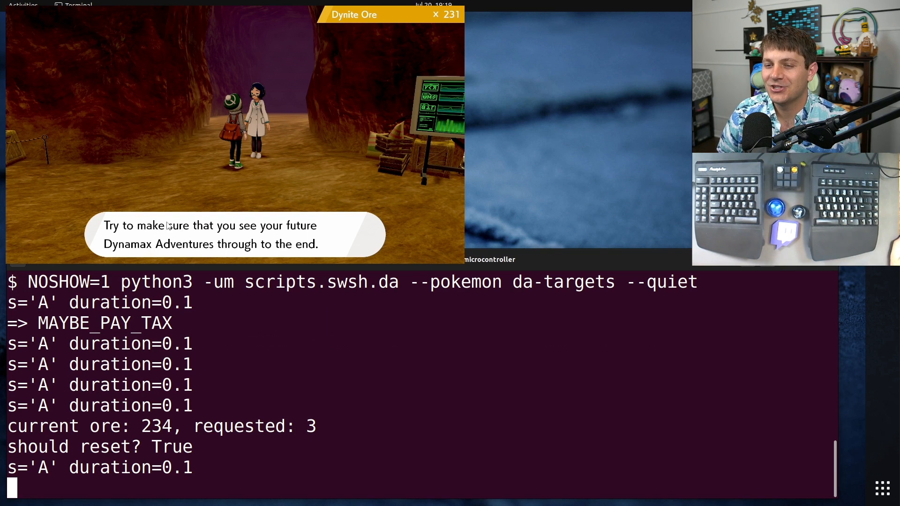
{"action": "mouse_move", "coordinate": [189, 251]}
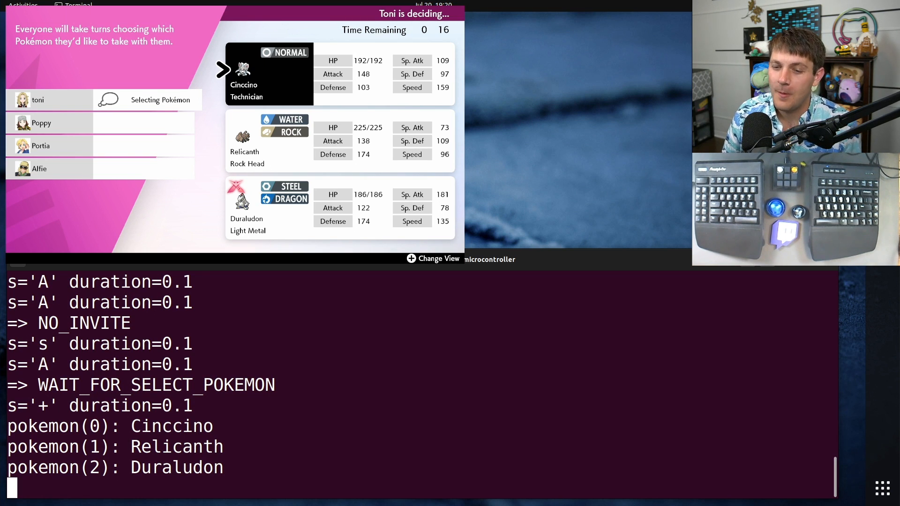
{"action": "mouse_move", "coordinate": [9, 217]}
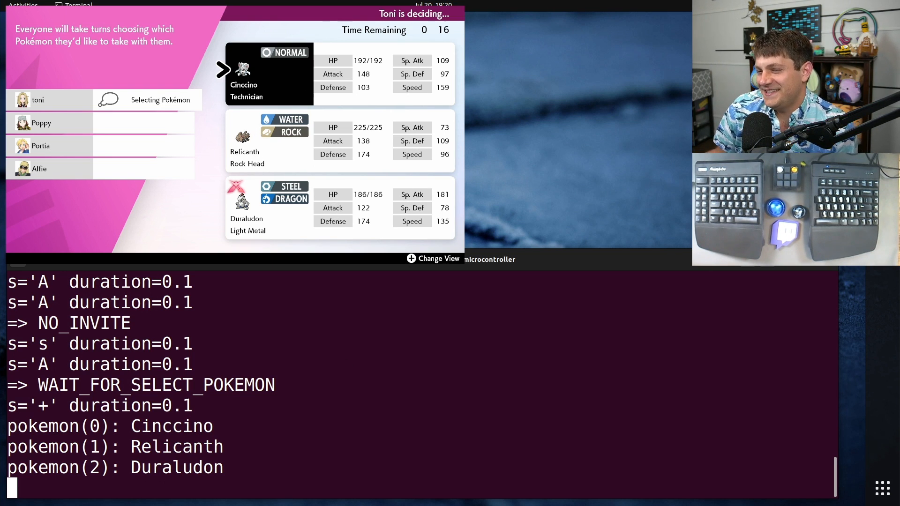
{"action": "mouse_move", "coordinate": [572, 85]}
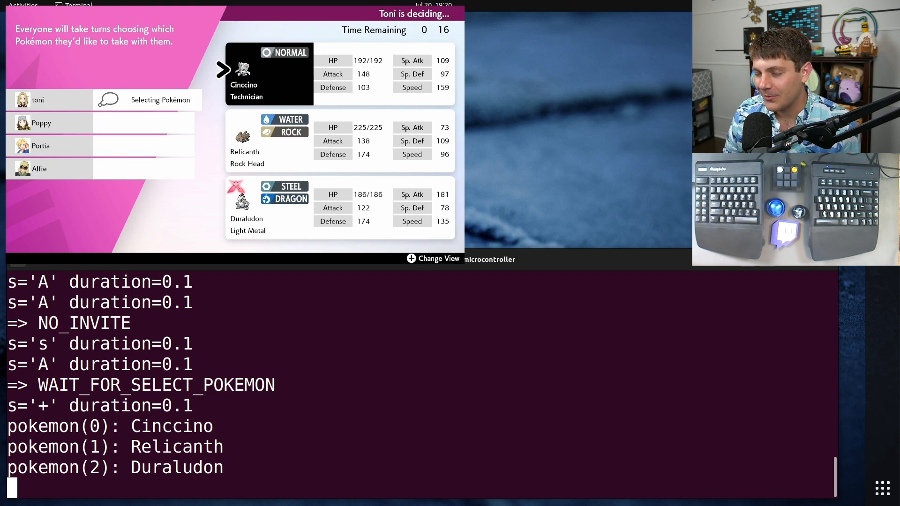
{"action": "mouse_move", "coordinate": [295, 290]}
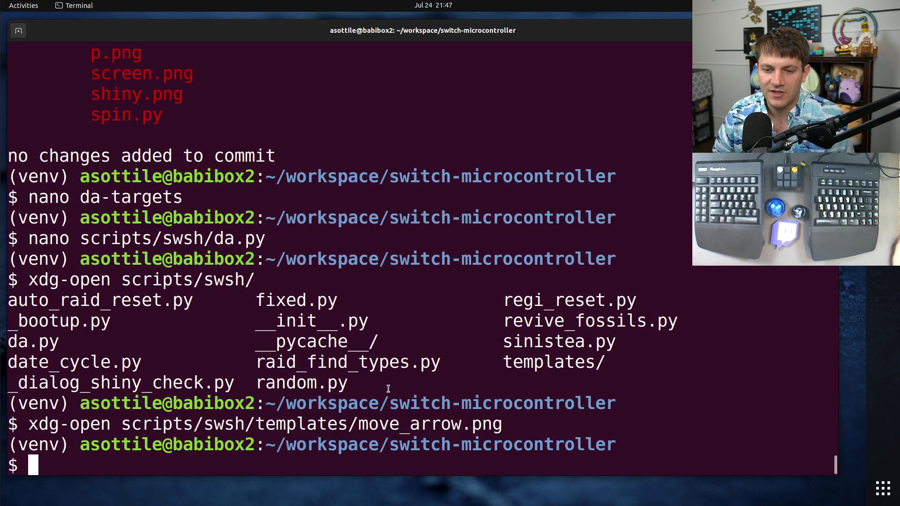
Open the da-targets Pokémon list for editing with nano da-targets
{"action": "type", "text": "nano da-targets"}
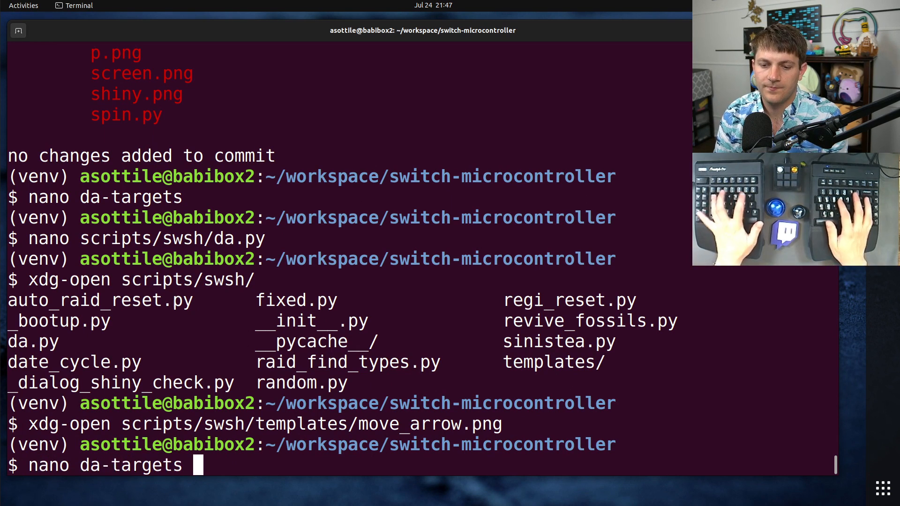
{"action": "key", "text": "Return"}
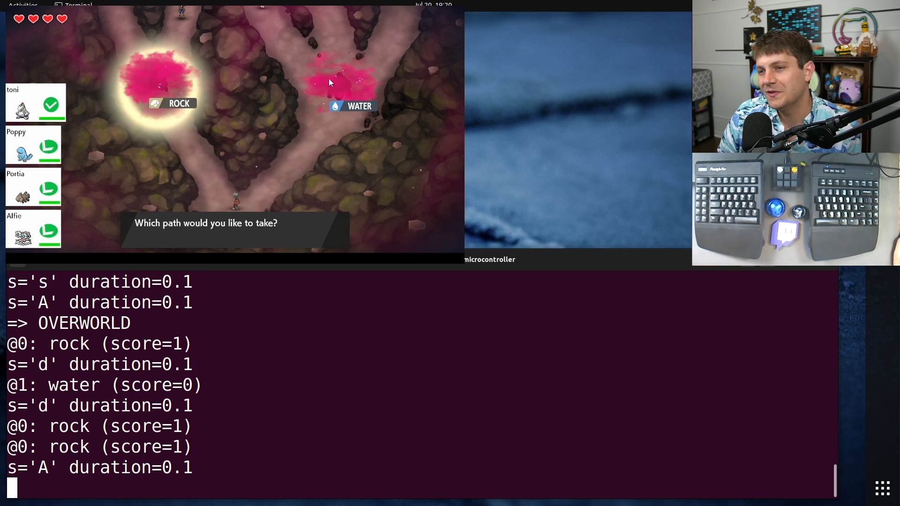
{"action": "mouse_move", "coordinate": [308, 416]}
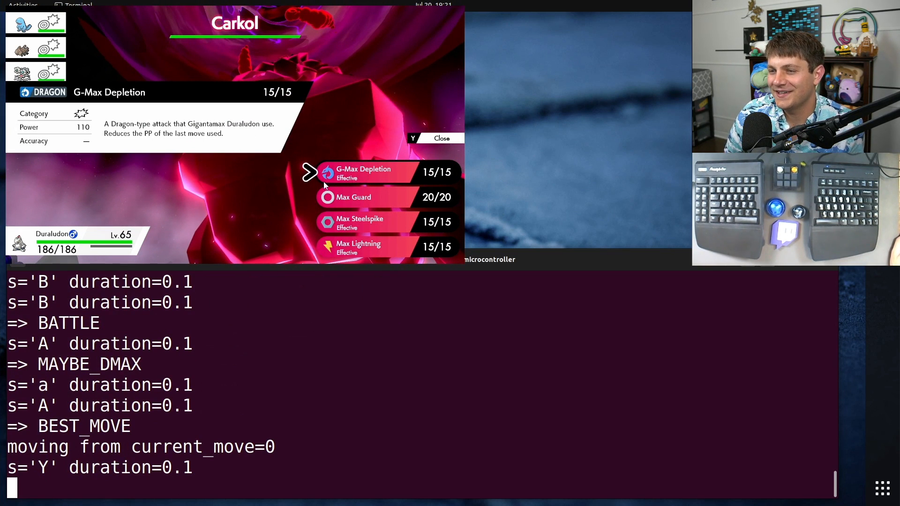
{"action": "mouse_move", "coordinate": [216, 102]}
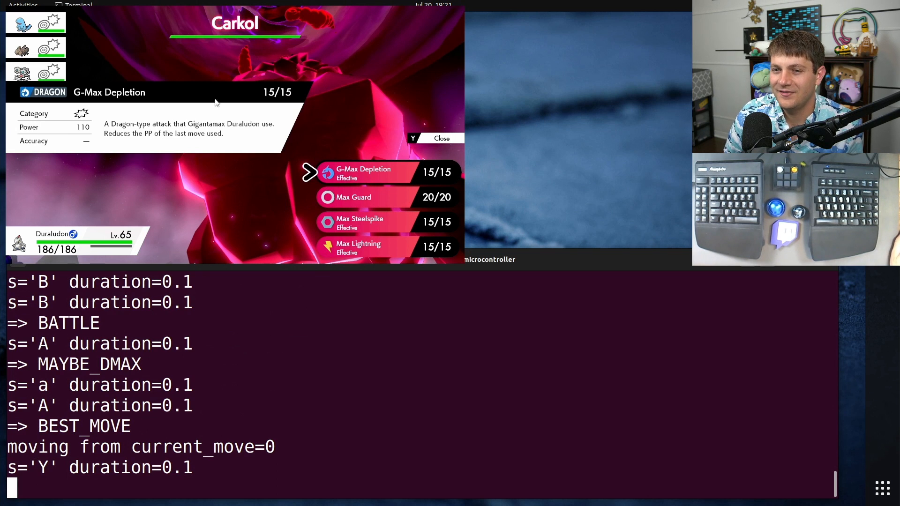
{"action": "mouse_move", "coordinate": [410, 356]}
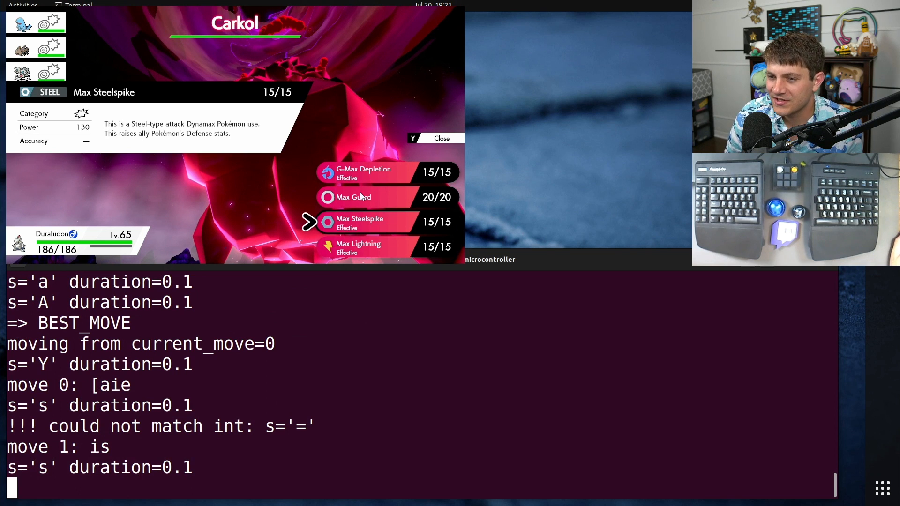
{"action": "mouse_move", "coordinate": [143, 399]}
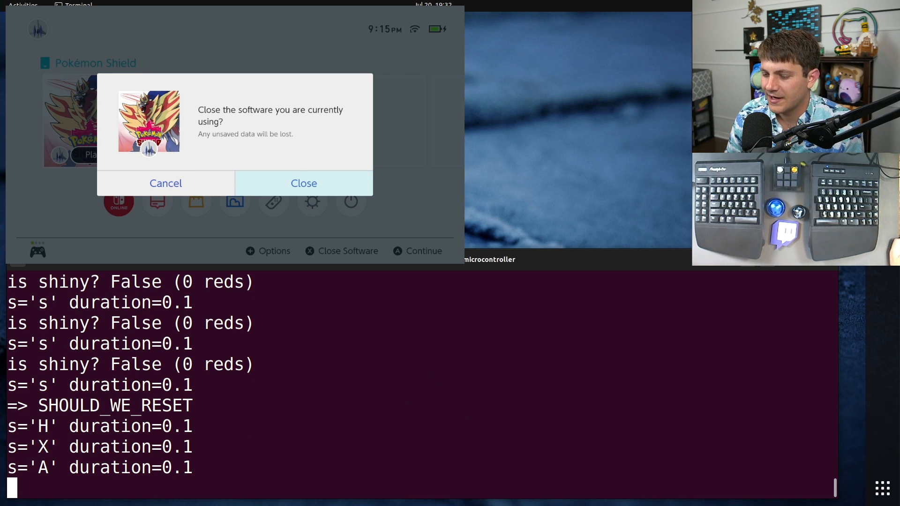
{"action": "mouse_move", "coordinate": [474, 374]}
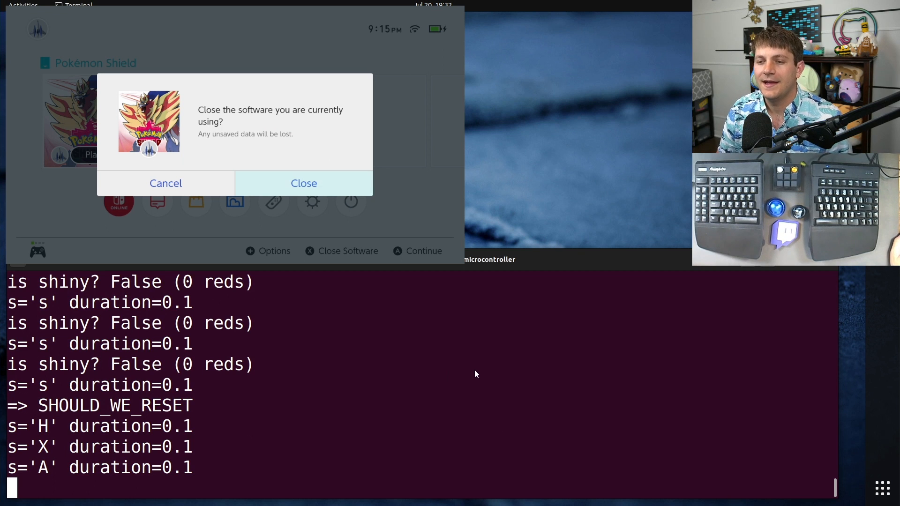